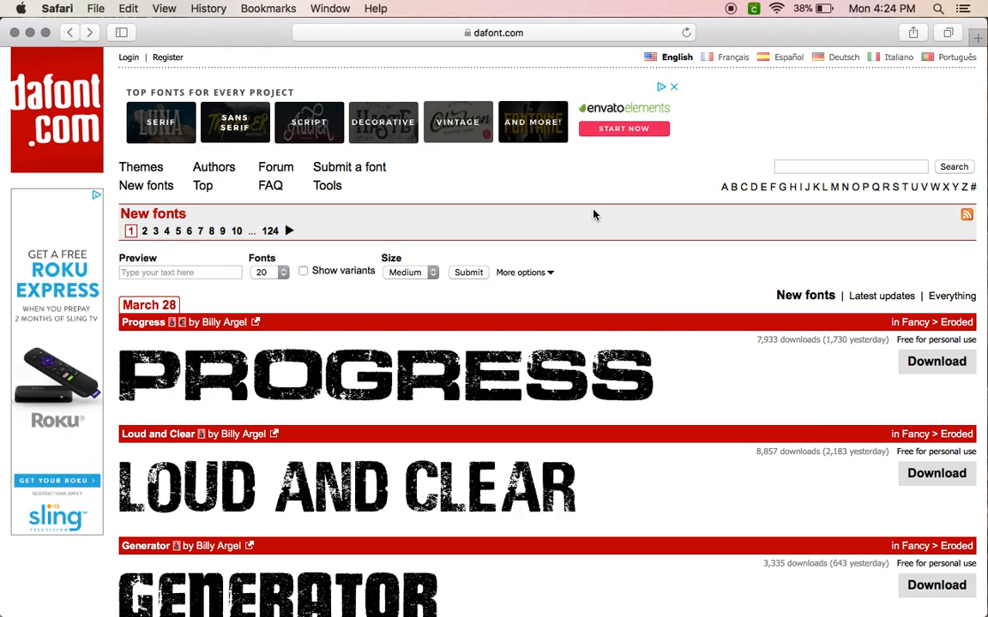
{"action": "mouse_move", "coordinate": [596, 84]}
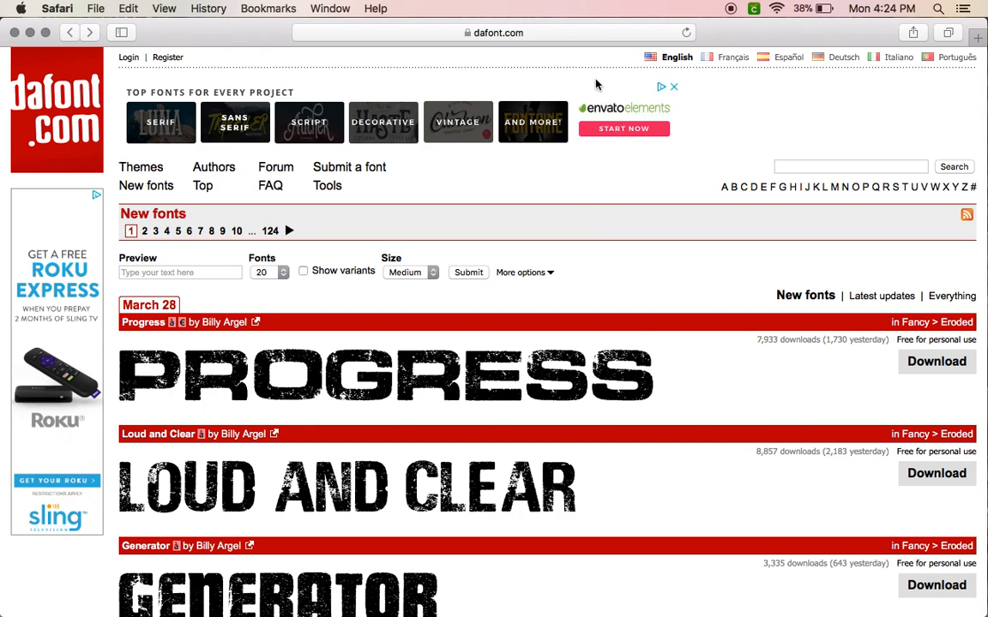
{"action": "mouse_move", "coordinate": [614, 130]}
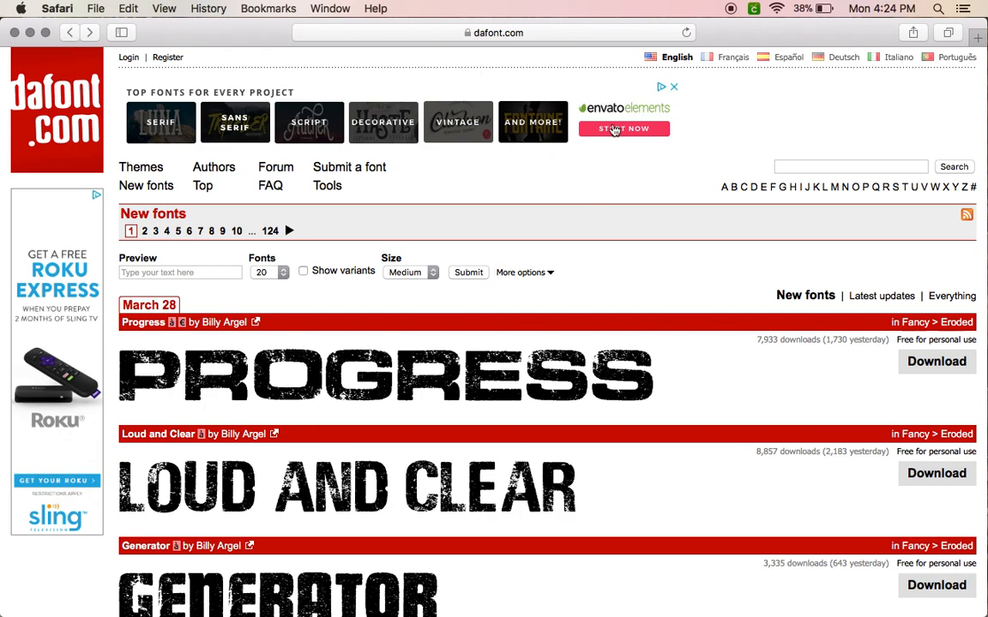
{"action": "mouse_move", "coordinate": [540, 213]}
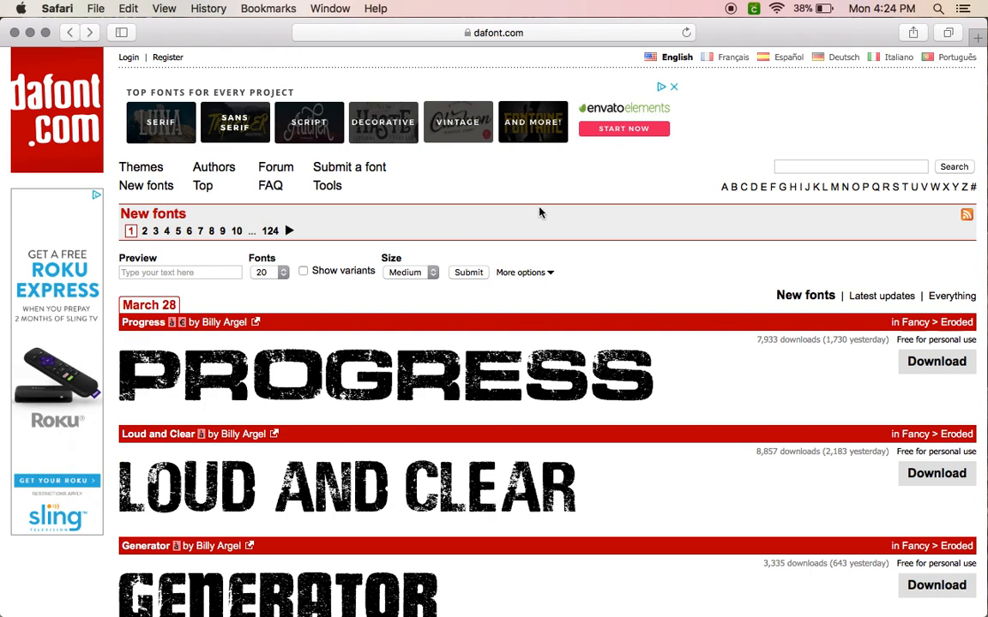
{"action": "mouse_move", "coordinate": [939, 335]}
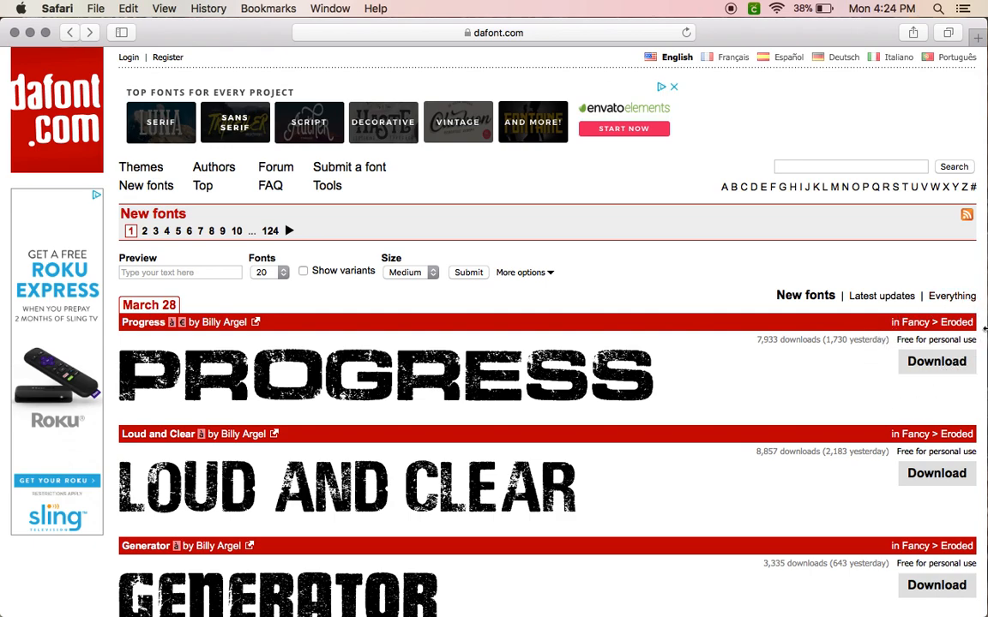
Step: Scroll the newest fonts list down until the East Border entry shows
{"action": "scroll", "scroll_direction": "down", "scroll_amount": 3}
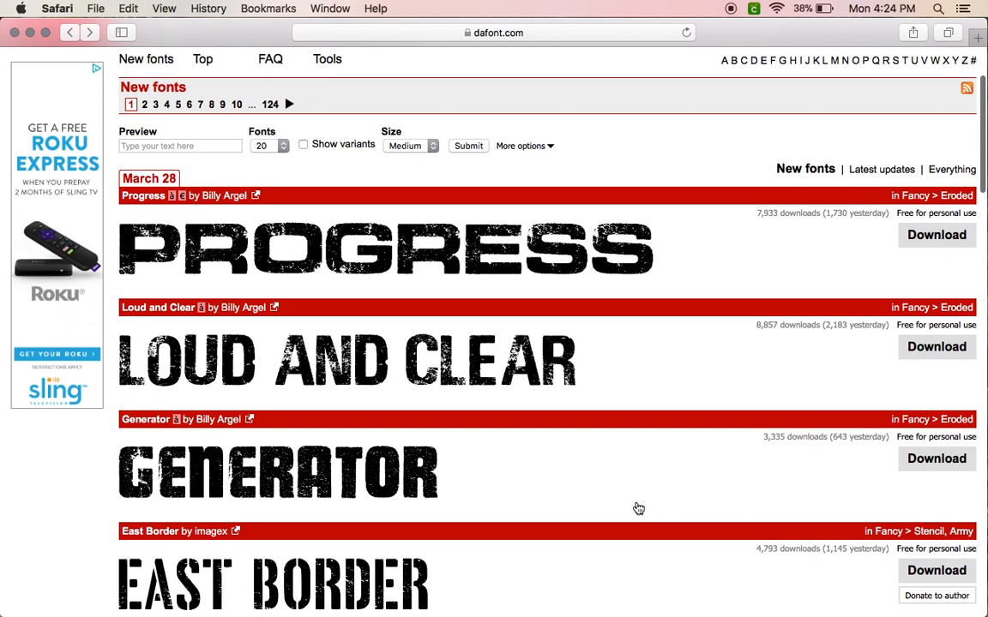
{"action": "mouse_move", "coordinate": [922, 324]}
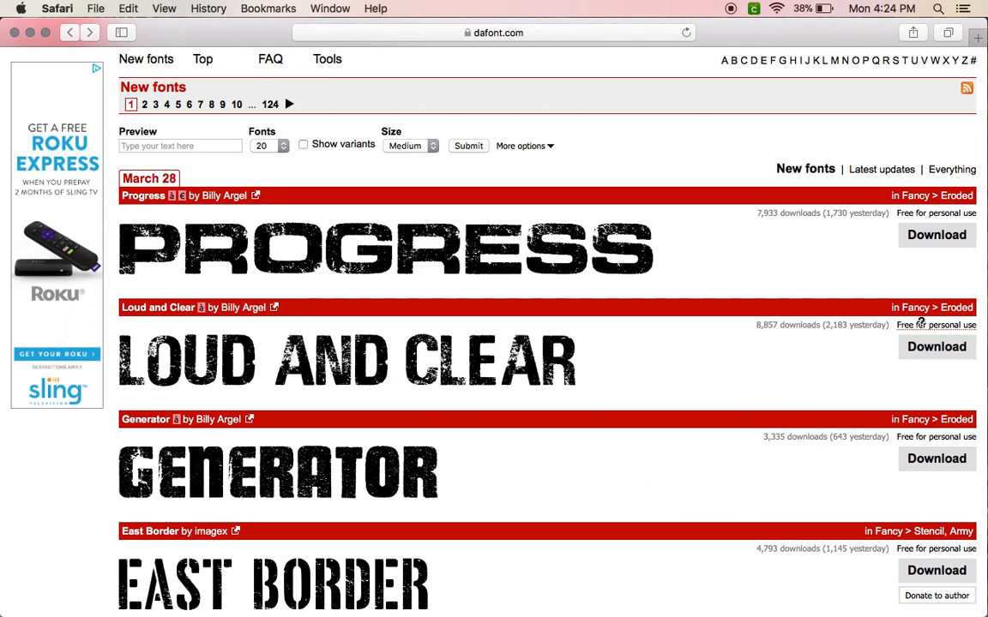
{"action": "mouse_move", "coordinate": [804, 369]}
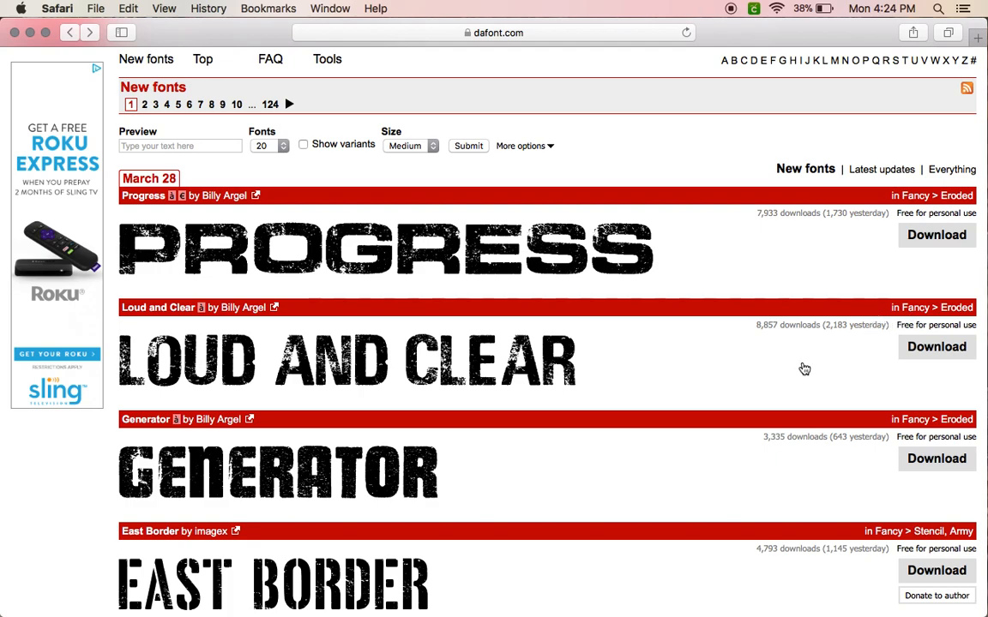
{"action": "mouse_move", "coordinate": [706, 391]}
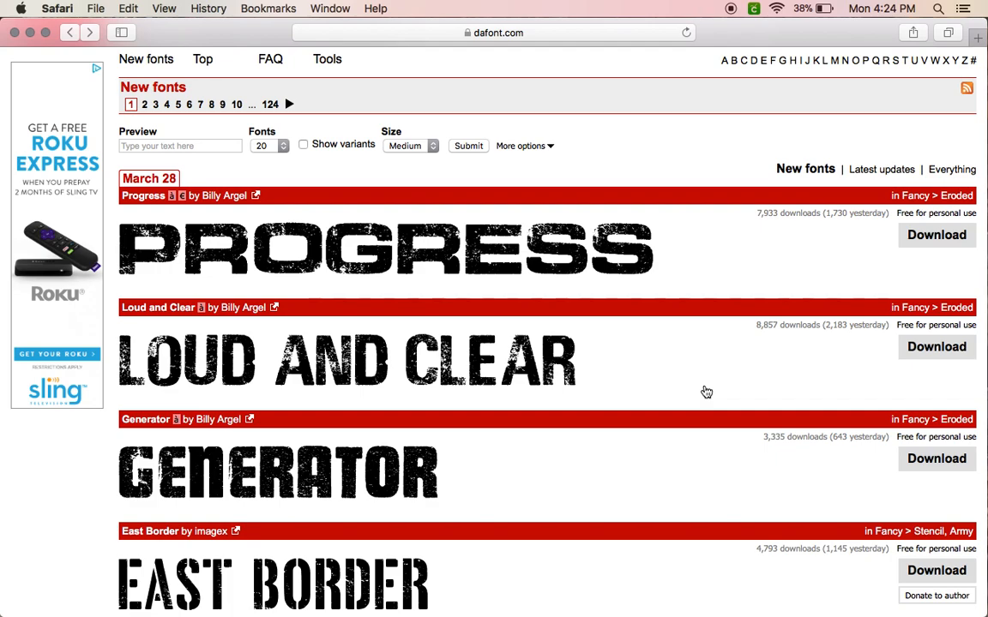
{"action": "mouse_move", "coordinate": [739, 340]}
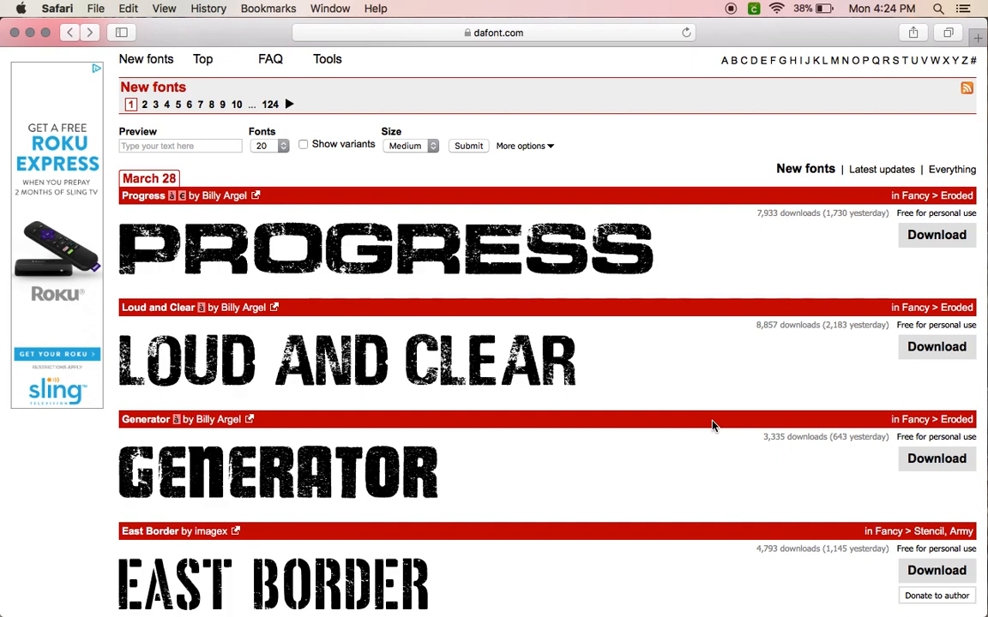
{"action": "mouse_move", "coordinate": [858, 334]}
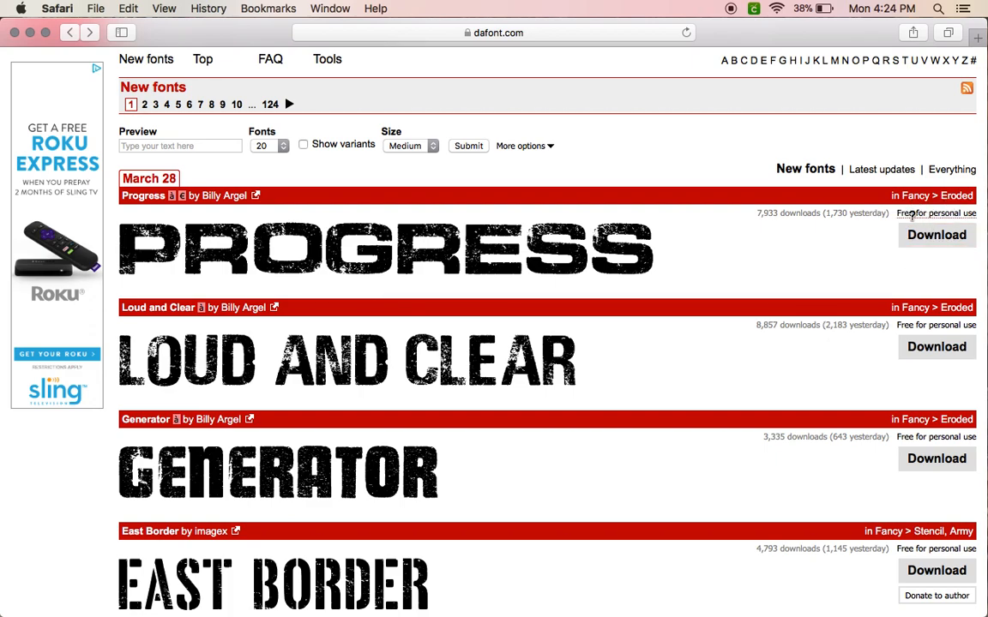
{"action": "mouse_move", "coordinate": [978, 192]}
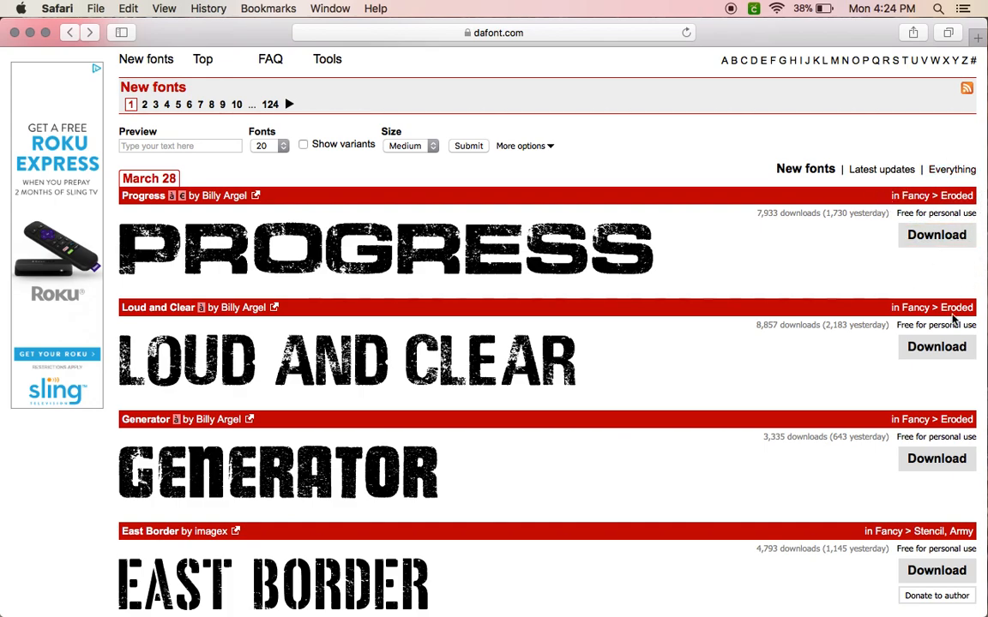
Step: Scroll through Viridian College, Never Surrender and Sacred Hertz until Spring In My Step appears
{"action": "scroll", "scroll_direction": "down", "scroll_amount": 3}
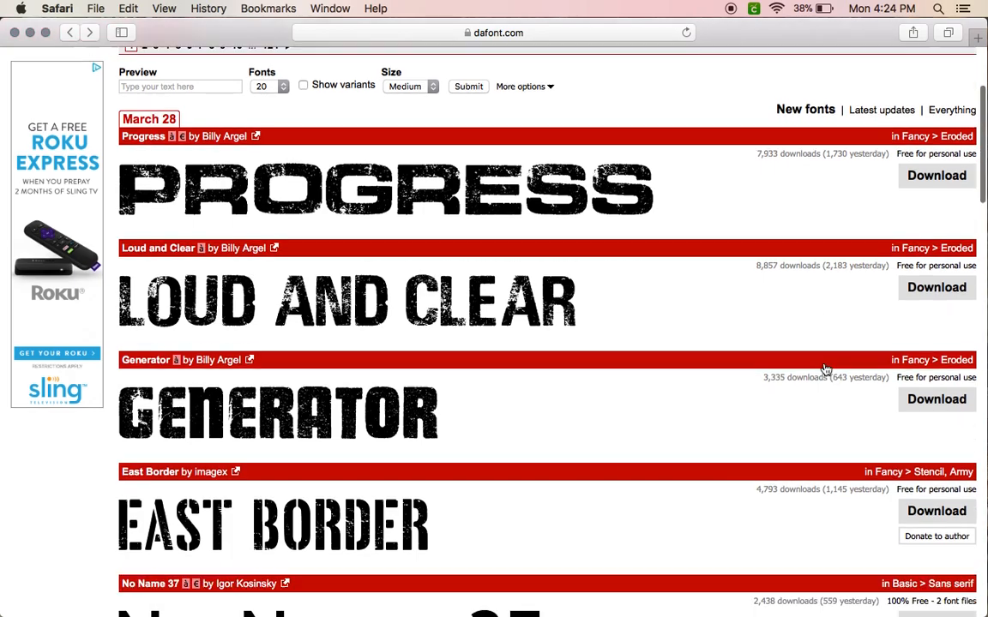
{"action": "scroll", "scroll_direction": "down", "scroll_amount": 3}
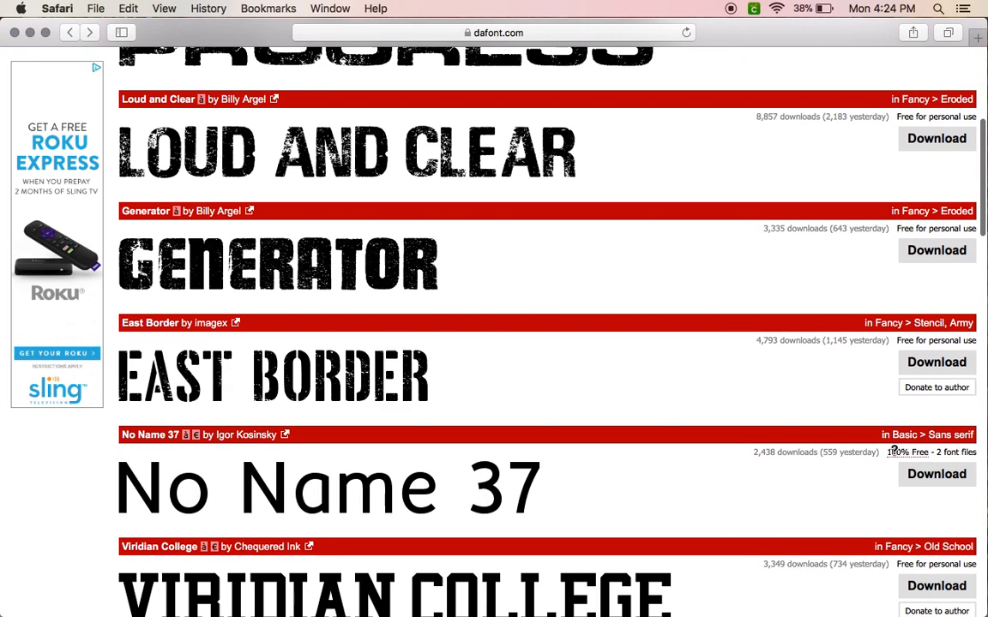
{"action": "scroll", "scroll_direction": "down", "scroll_amount": 3}
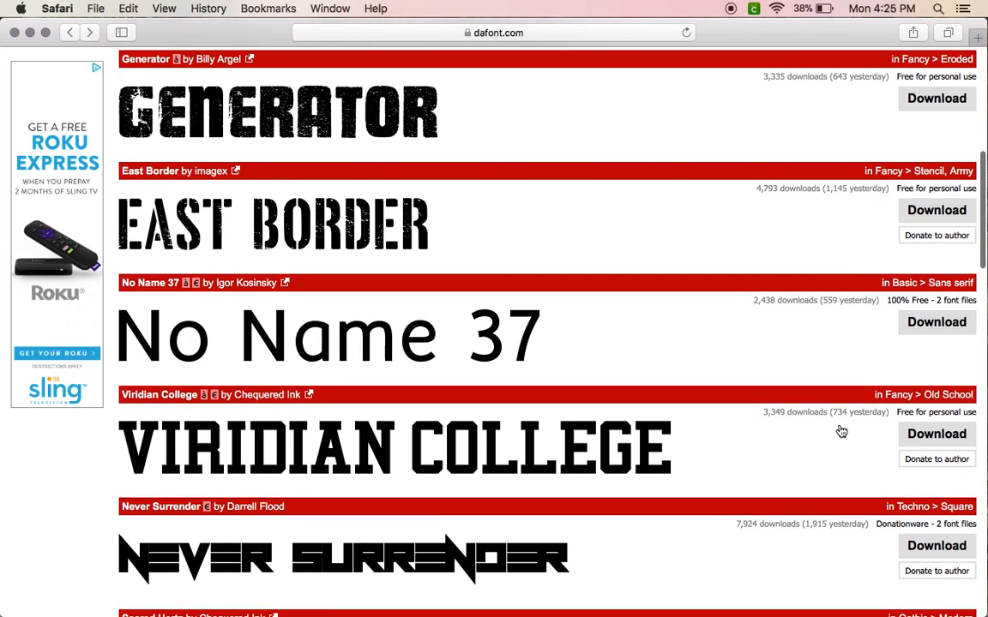
{"action": "scroll", "scroll_direction": "down", "scroll_amount": 3}
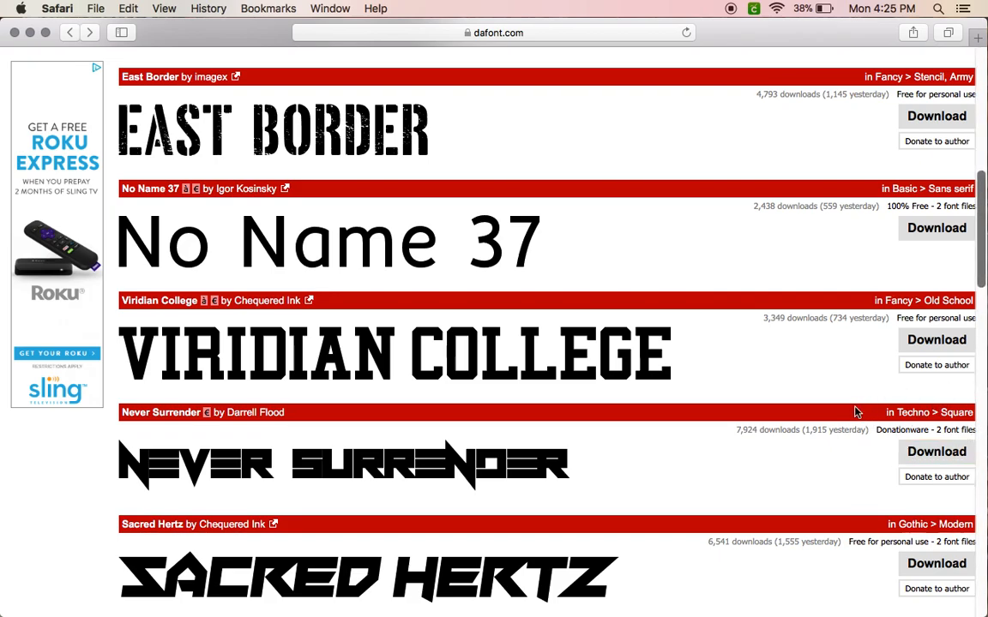
{"action": "scroll", "scroll_direction": "down", "scroll_amount": 3}
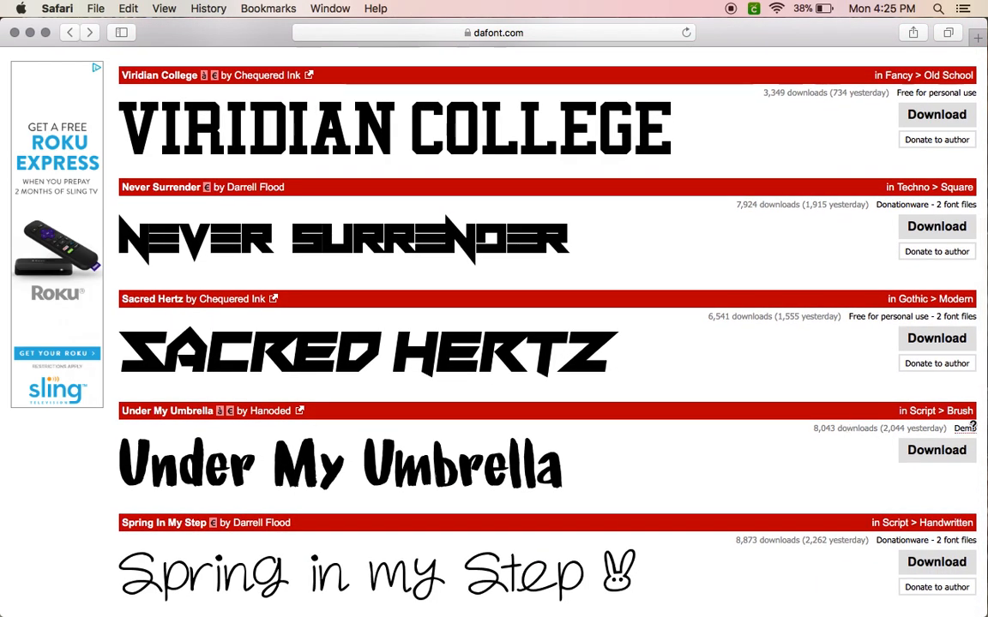
{"action": "scroll", "scroll_direction": "up", "scroll_amount": 3}
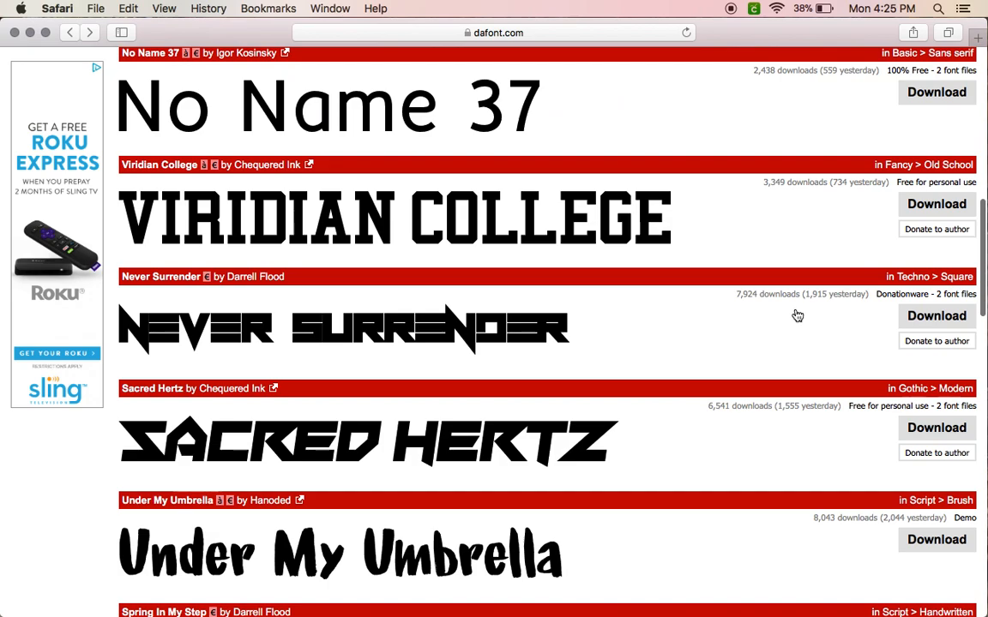
{"action": "scroll", "scroll_direction": "up", "scroll_amount": 3}
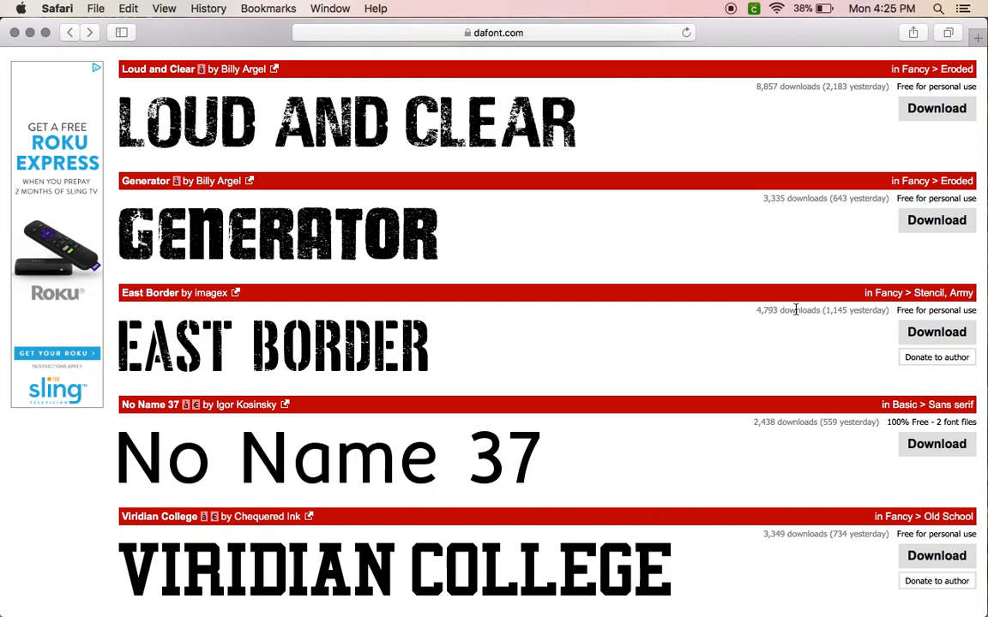
{"action": "mouse_move", "coordinate": [780, 456]}
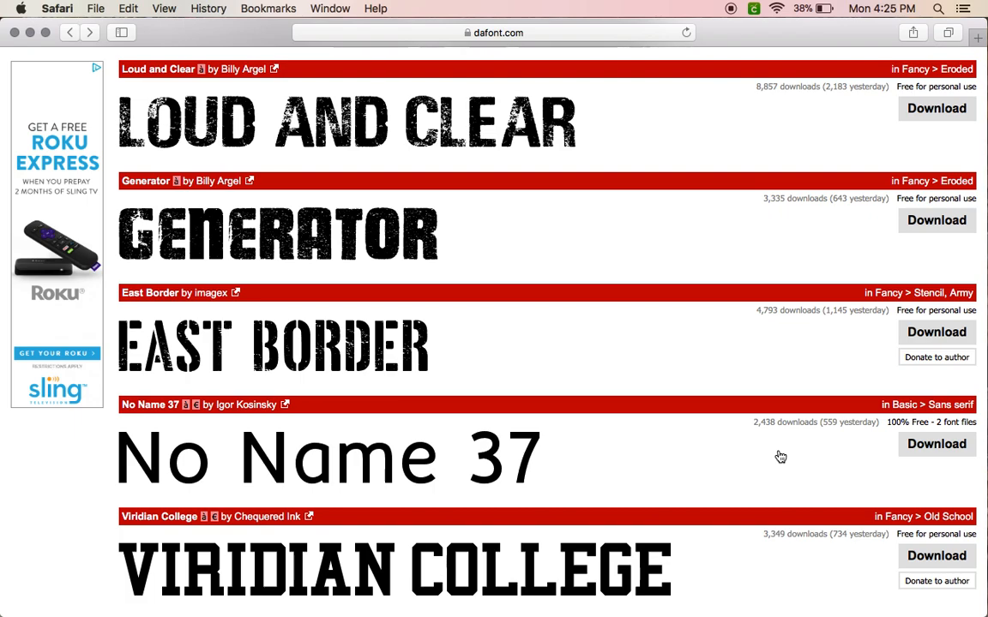
{"action": "scroll", "scroll_direction": "down", "scroll_amount": 3}
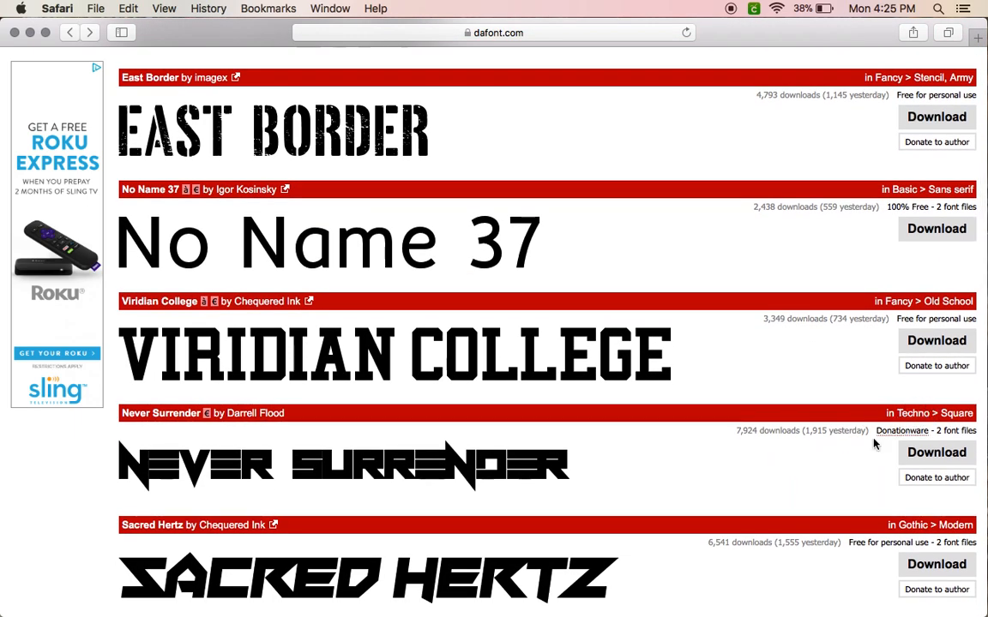
{"action": "mouse_move", "coordinate": [822, 504]}
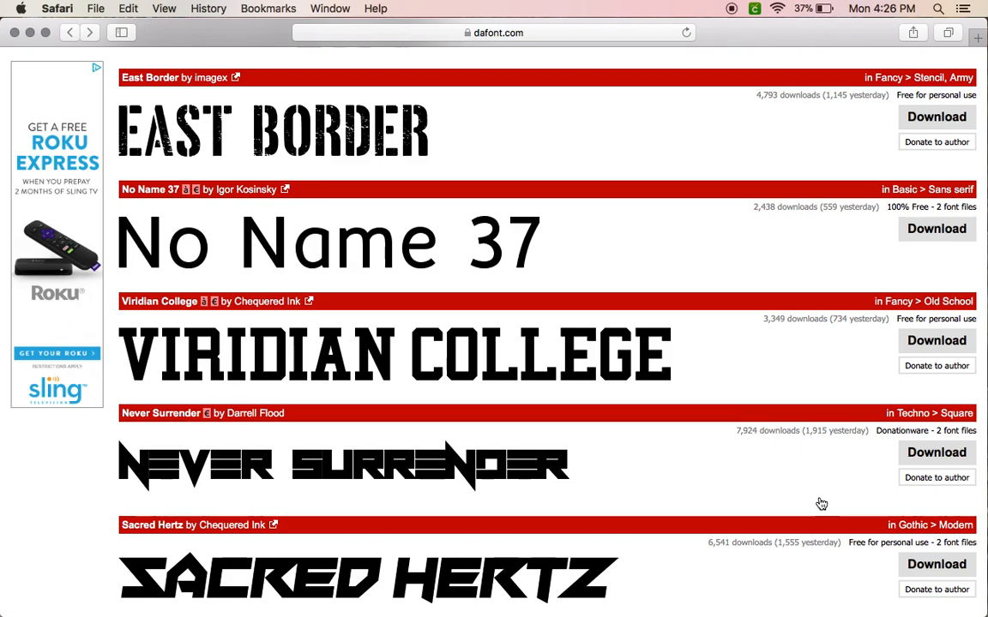
{"action": "scroll", "scroll_direction": "down", "scroll_amount": 3}
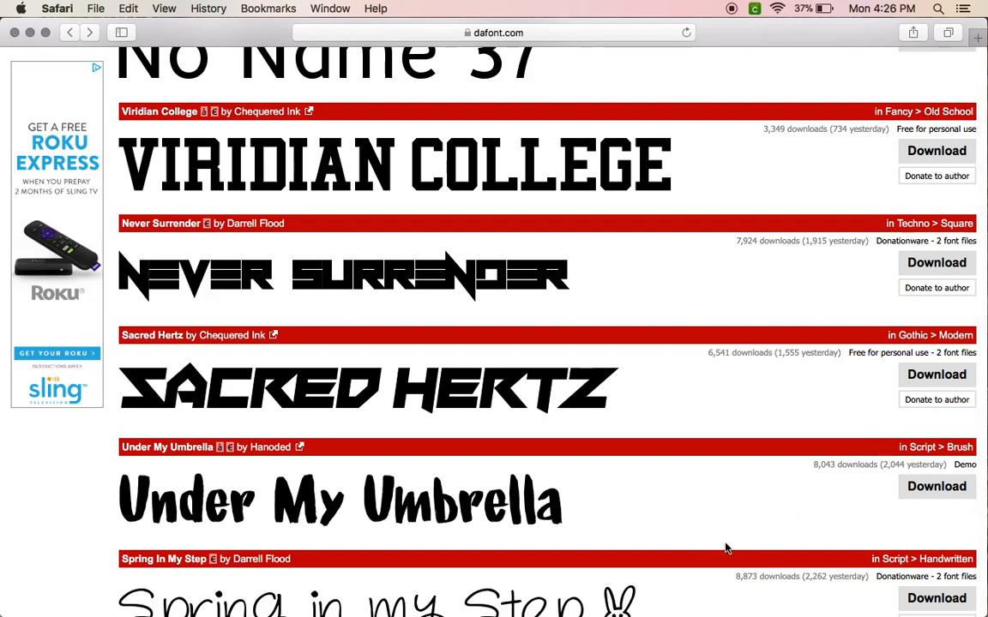
{"action": "mouse_move", "coordinate": [741, 431]}
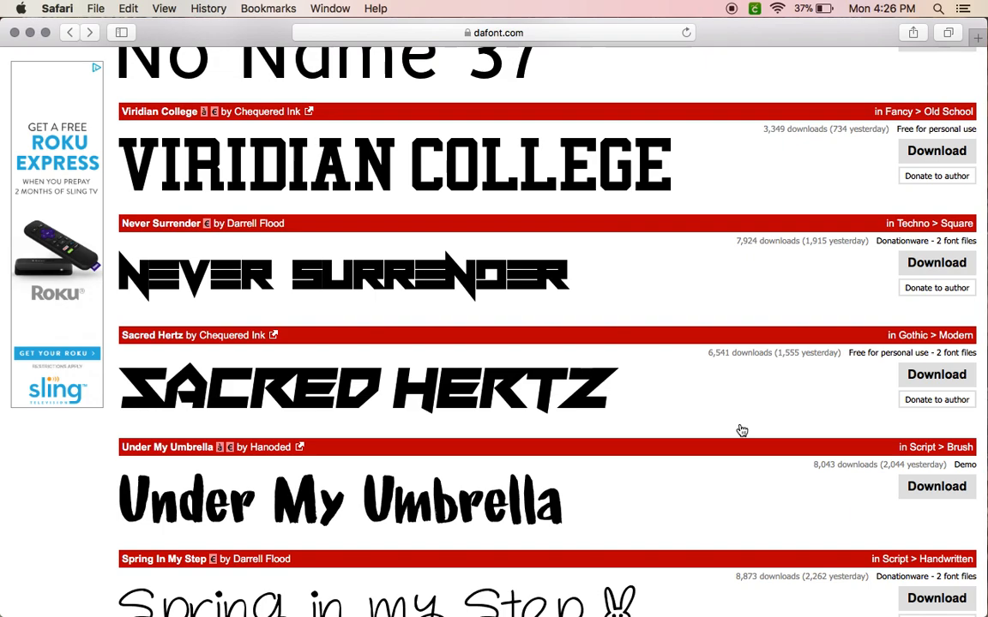
Step: Download the Spring In My Step font files from its row in the list
{"action": "scroll", "scroll_direction": "down", "scroll_amount": 3}
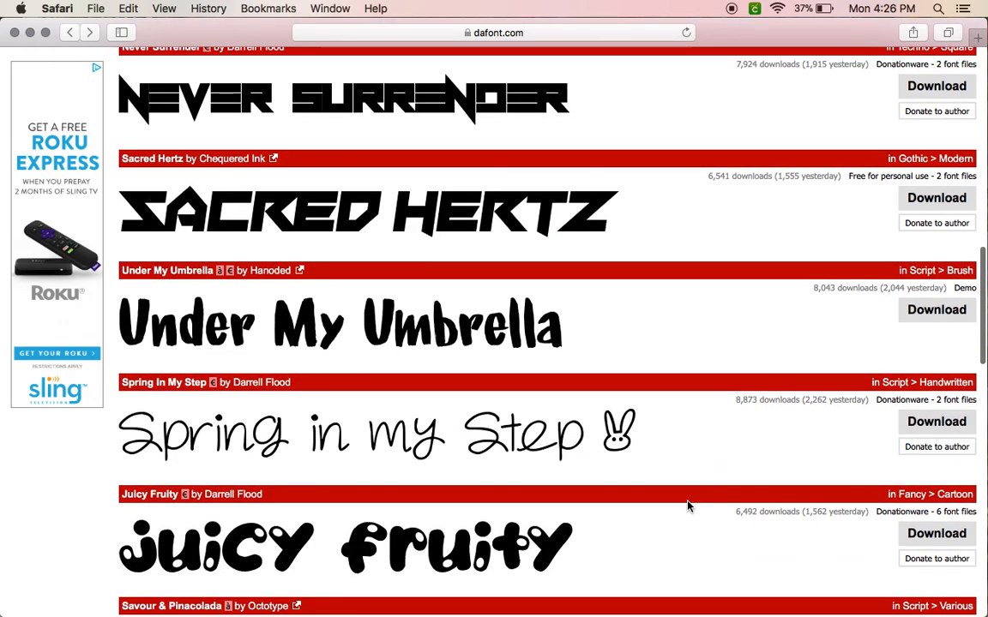
{"action": "scroll", "scroll_direction": "up", "scroll_amount": 3}
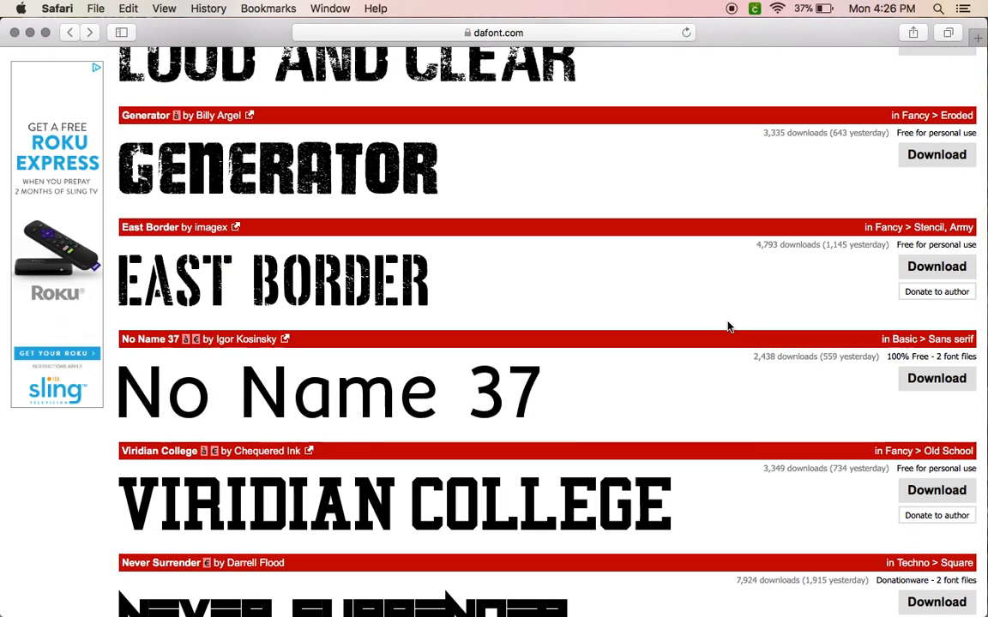
{"action": "scroll", "scroll_direction": "down", "scroll_amount": 3}
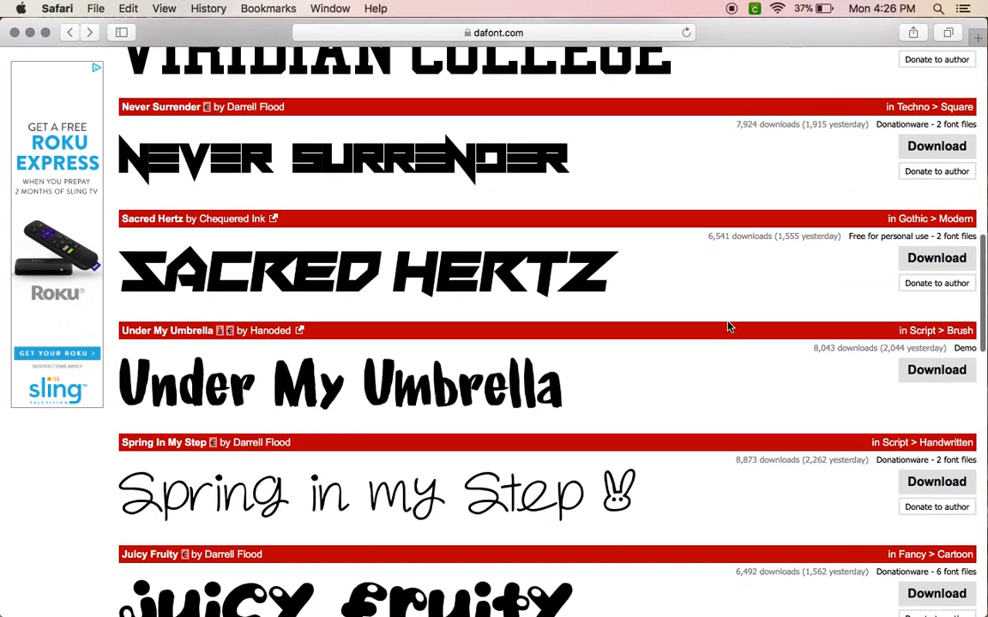
{"action": "mouse_move", "coordinate": [811, 498]}
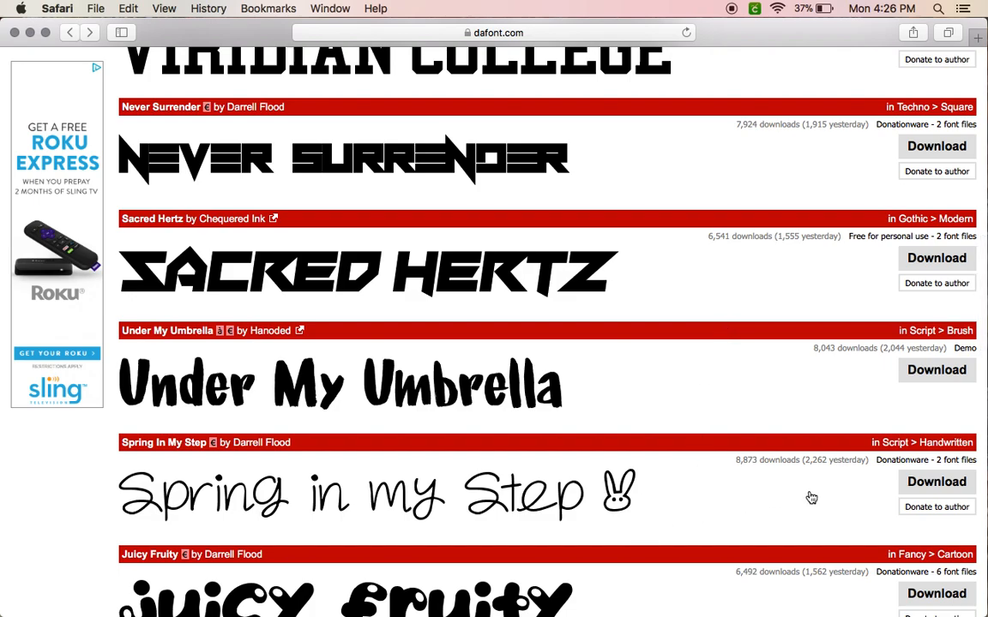
{"action": "mouse_move", "coordinate": [937, 482]}
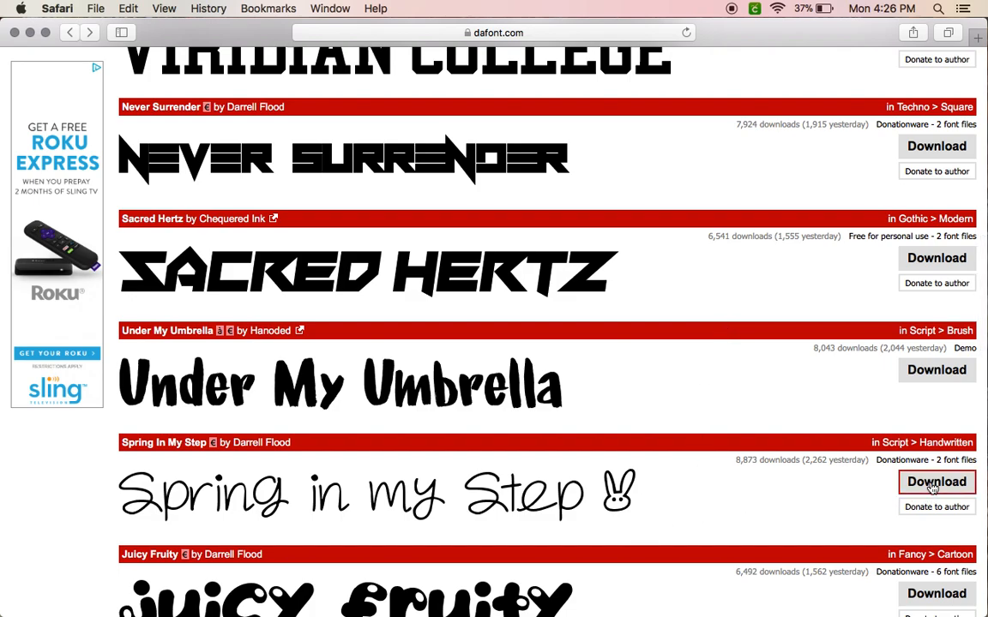
{"action": "left_click", "coordinate": [936, 482]}
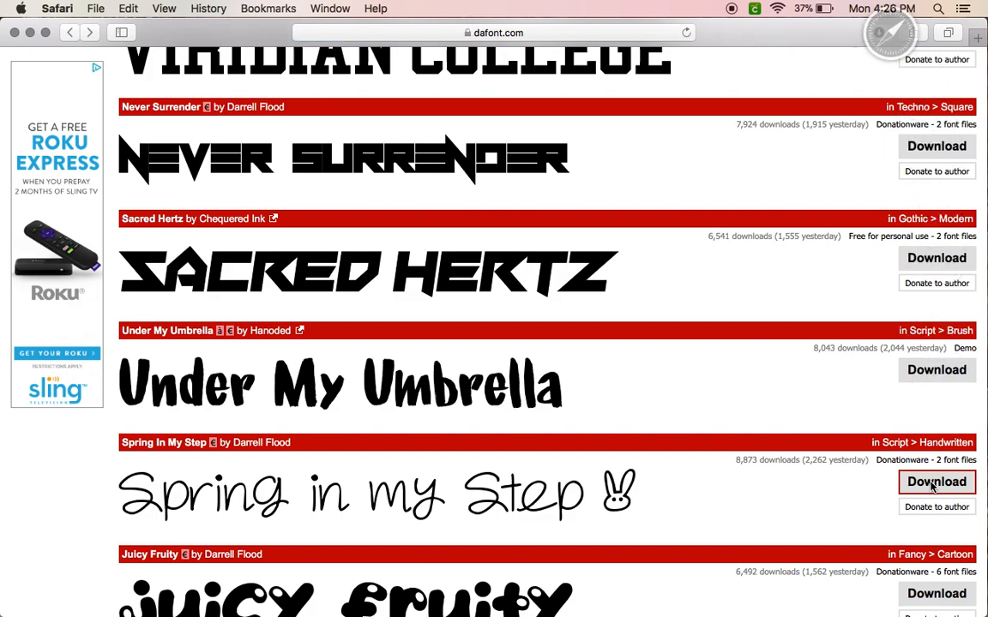
{"action": "left_click", "coordinate": [936, 480]}
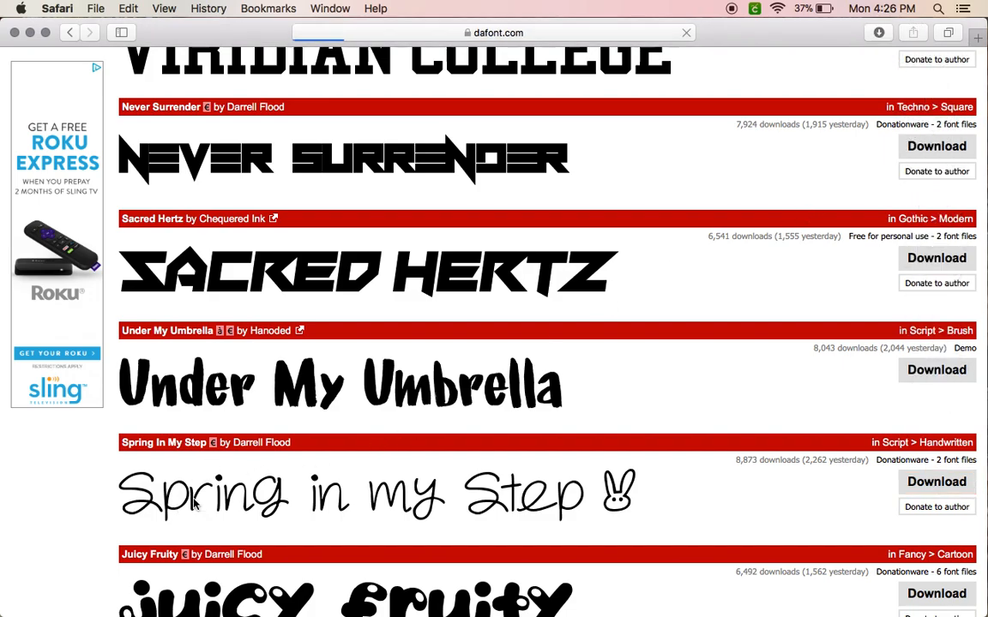
Step: Open the Spring In My Step detail page and read the author's personal-versus-commercial use note
{"action": "left_click", "coordinate": [163, 442]}
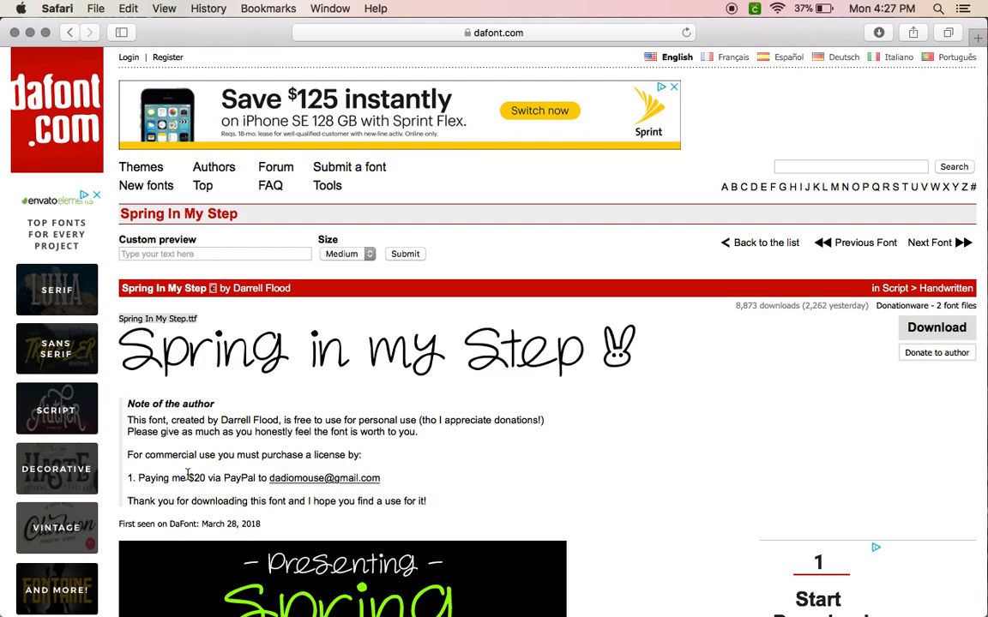
{"action": "mouse_move", "coordinate": [420, 516]}
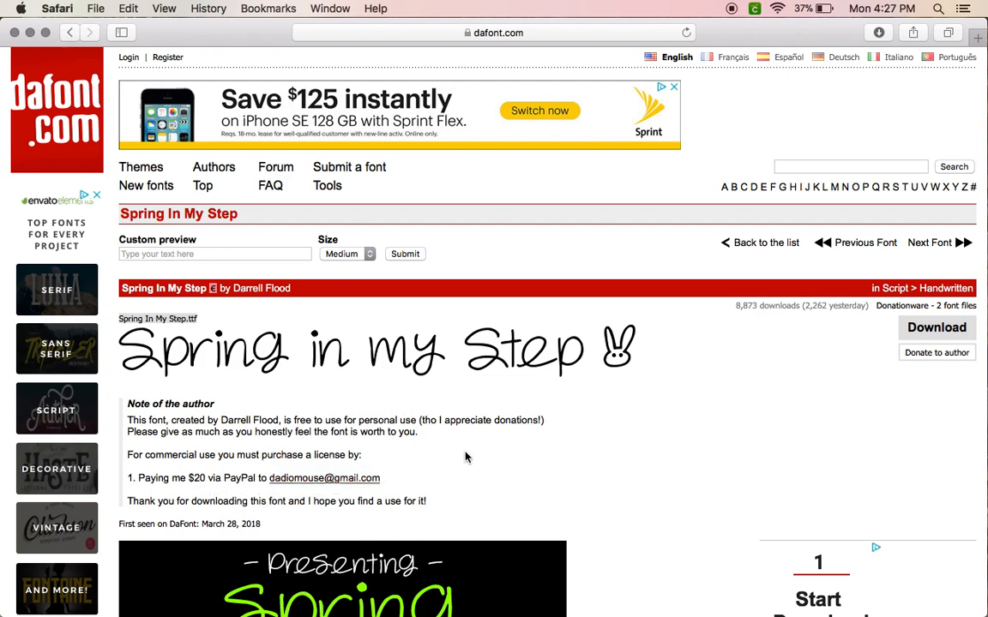
{"action": "scroll", "scroll_direction": "down", "scroll_amount": 3}
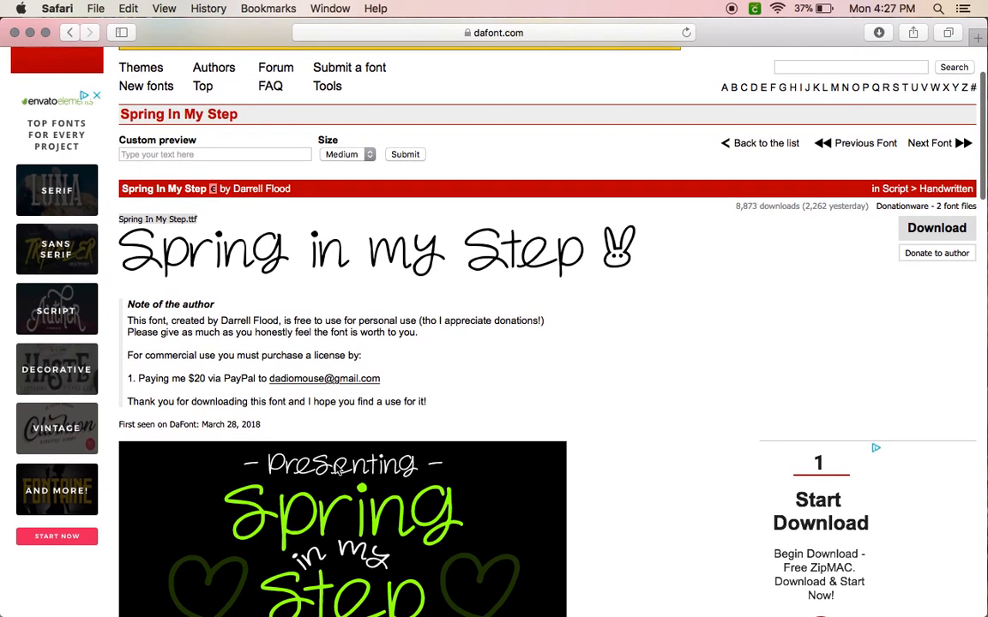
{"action": "scroll", "scroll_direction": "down", "scroll_amount": 3}
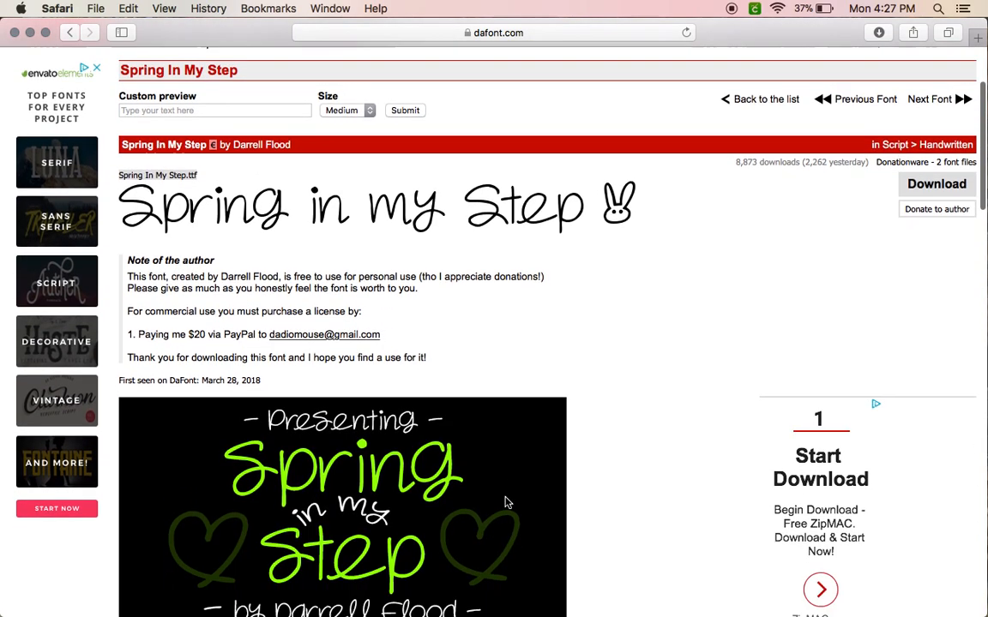
{"action": "scroll", "scroll_direction": "down", "scroll_amount": 3}
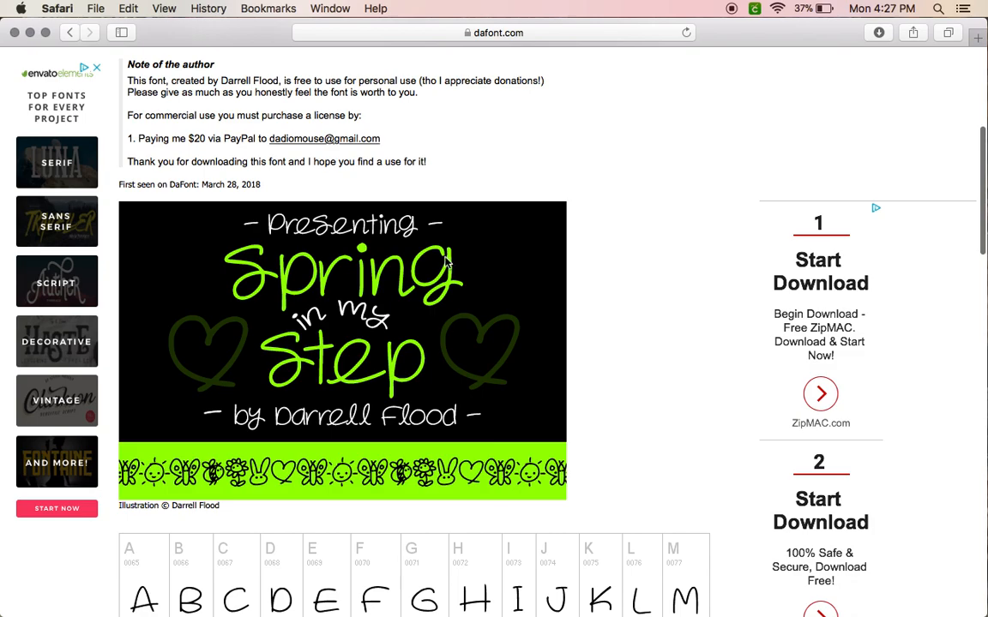
{"action": "scroll", "scroll_direction": "up", "scroll_amount": 3}
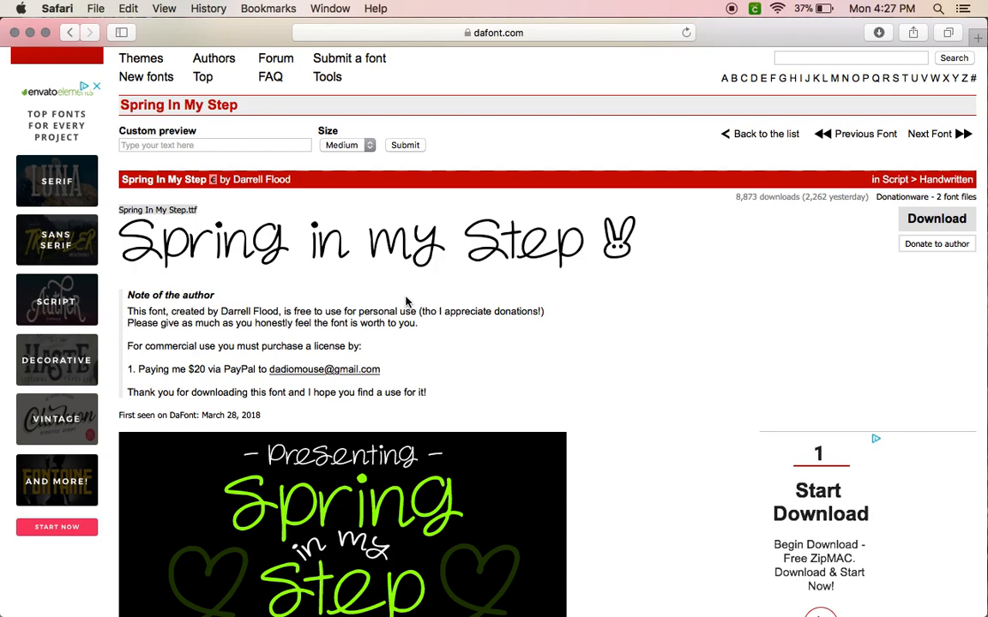
{"action": "mouse_move", "coordinate": [437, 381]}
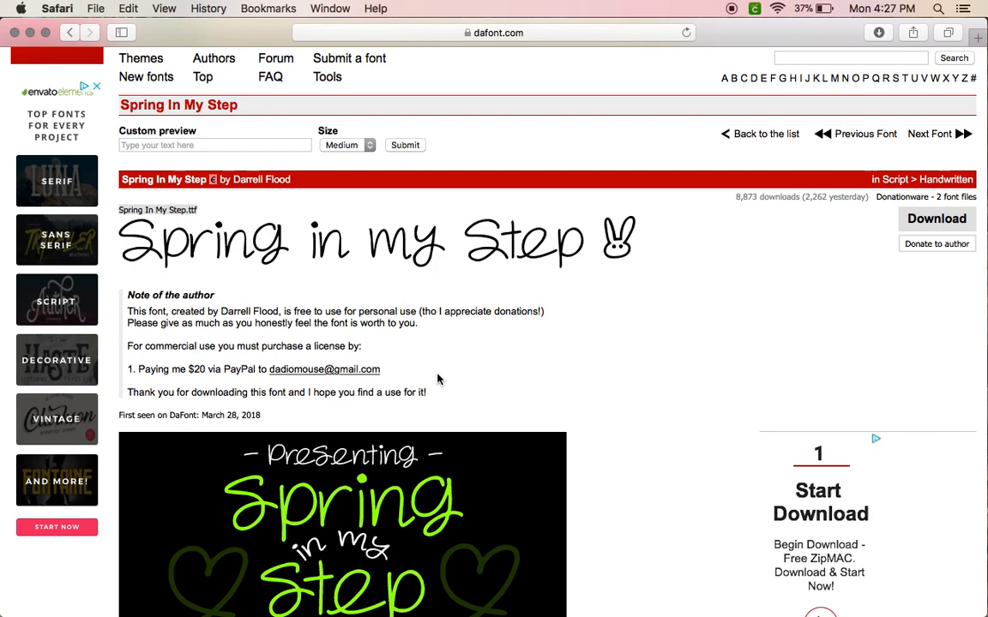
{"action": "scroll", "scroll_direction": "down", "scroll_amount": 3}
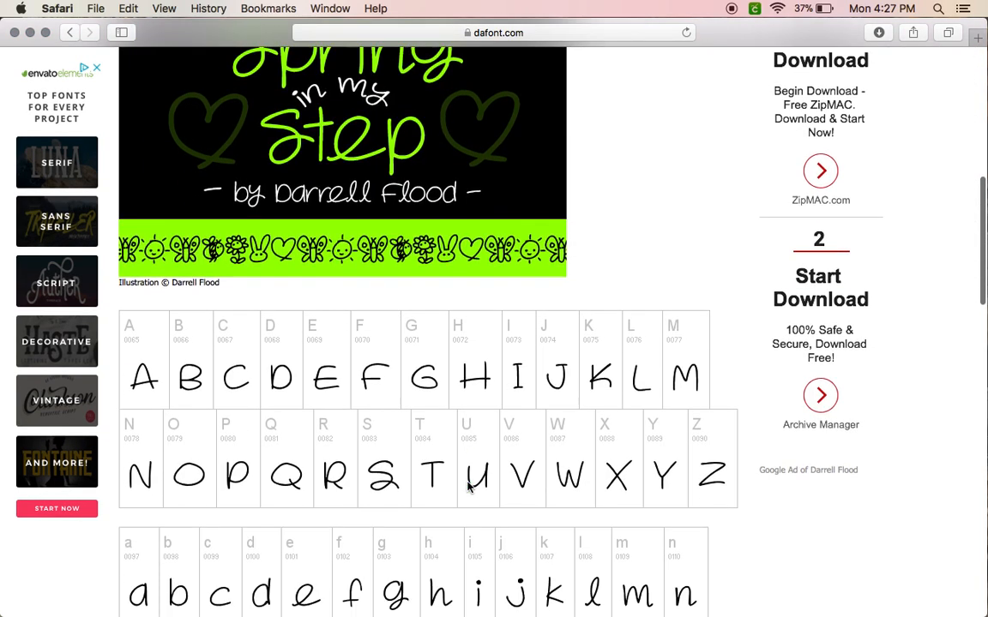
{"action": "scroll", "scroll_direction": "down", "scroll_amount": 3}
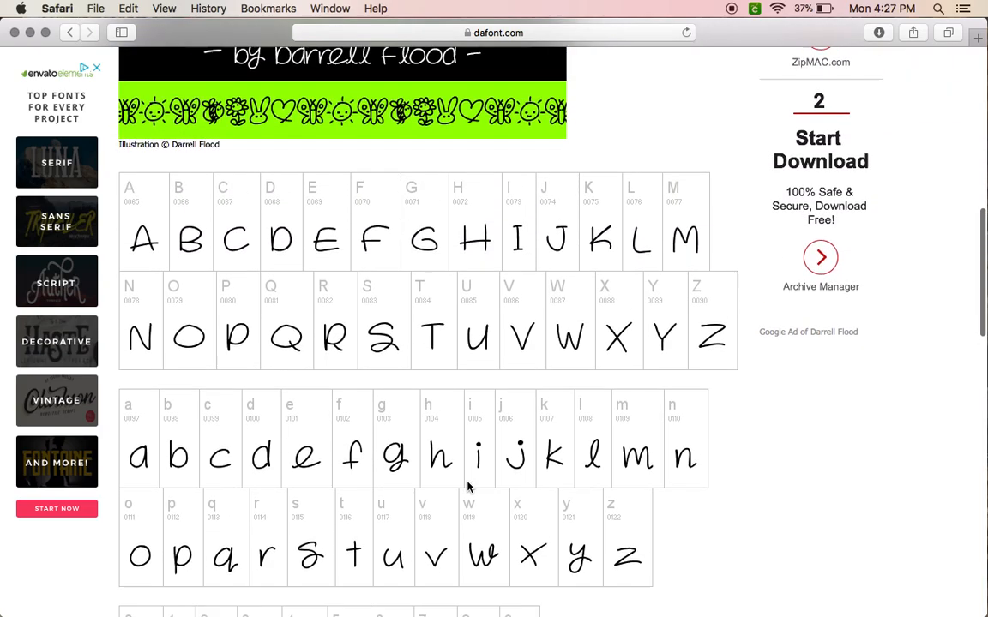
{"action": "scroll", "scroll_direction": "down", "scroll_amount": 3}
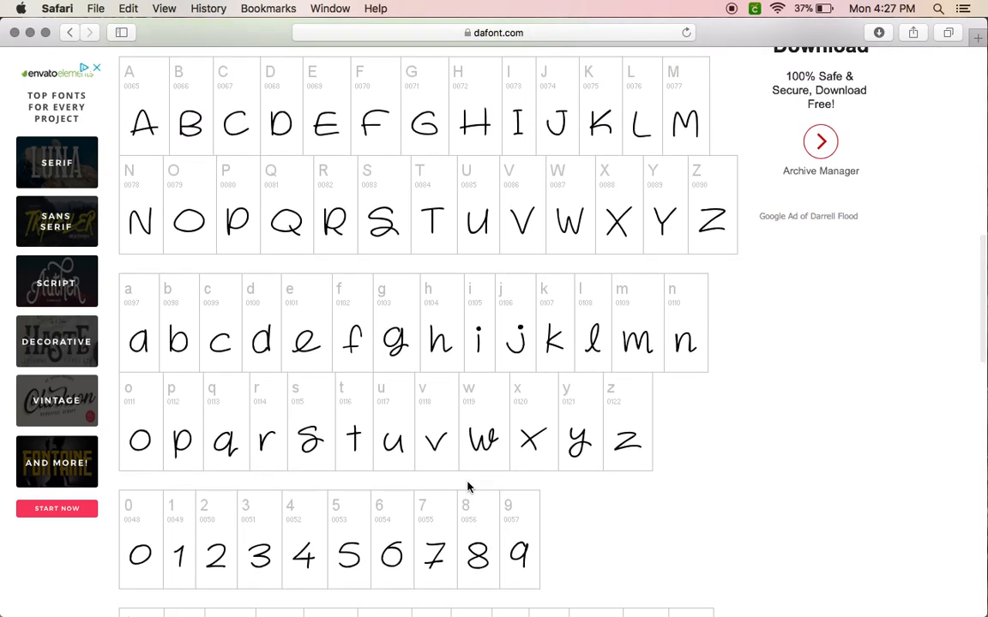
{"action": "scroll", "scroll_direction": "up", "scroll_amount": 3}
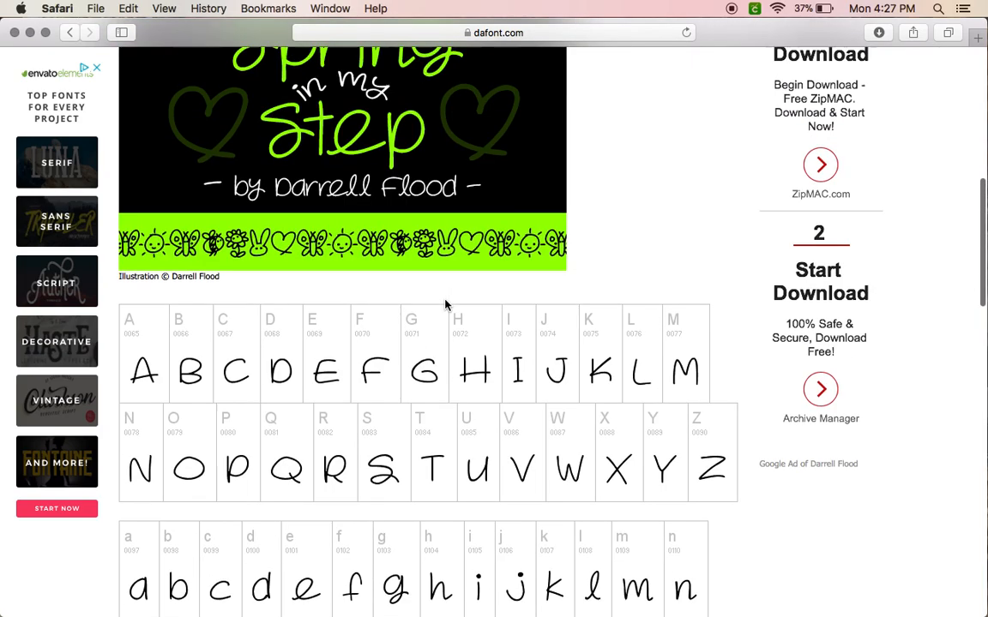
{"action": "scroll", "scroll_direction": "up", "scroll_amount": 3}
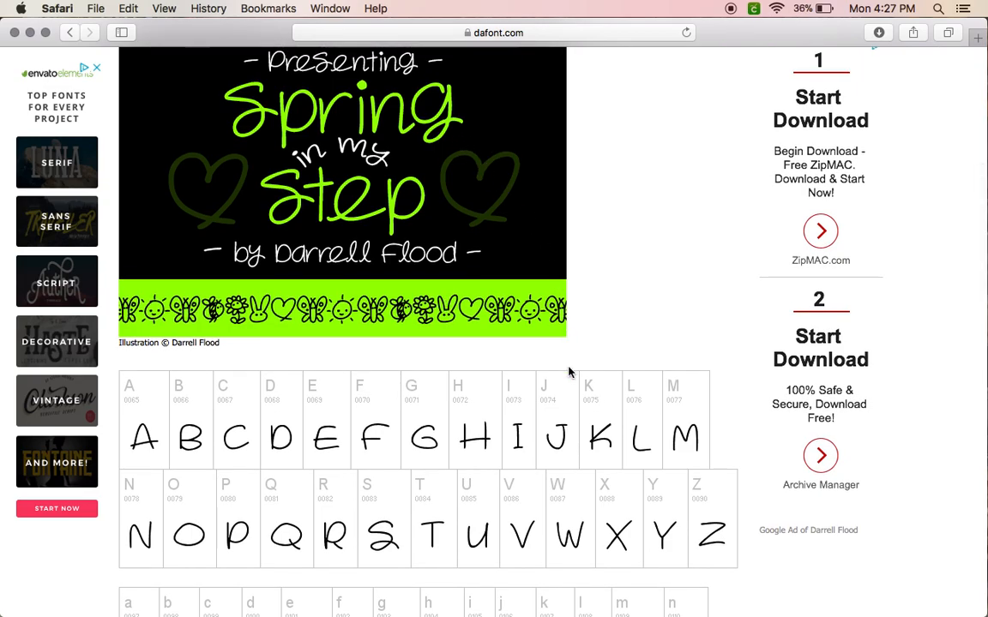
{"action": "mouse_move", "coordinate": [576, 504]}
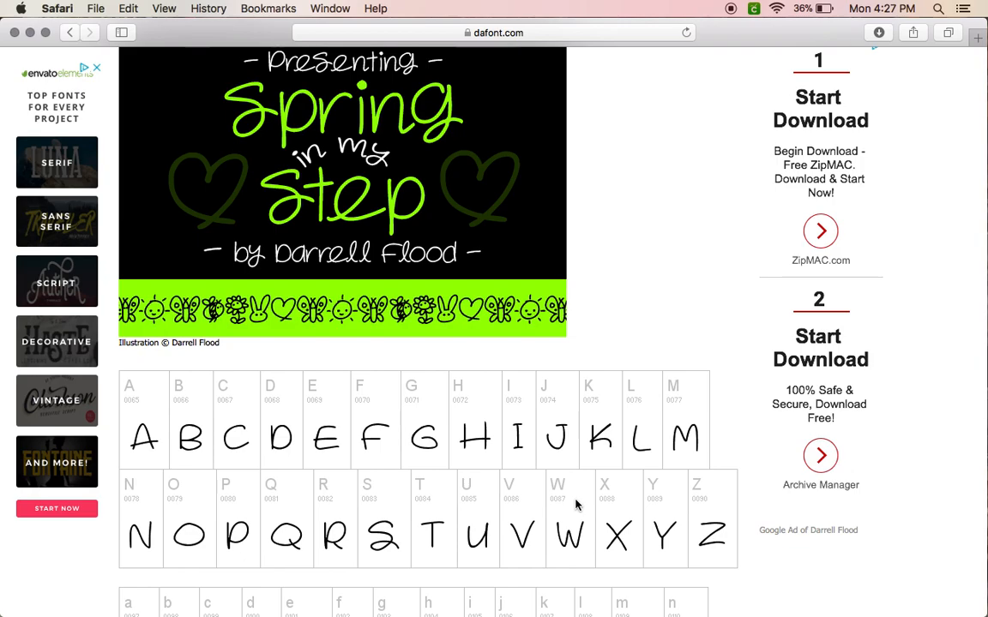
{"action": "scroll", "scroll_direction": "down", "scroll_amount": 3}
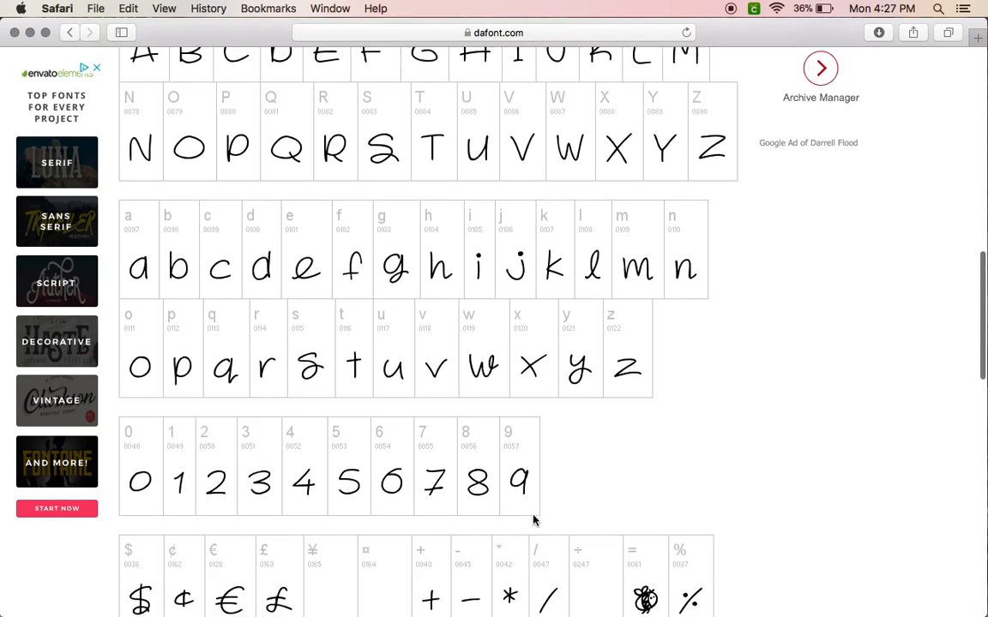
{"action": "scroll", "scroll_direction": "down", "scroll_amount": 3}
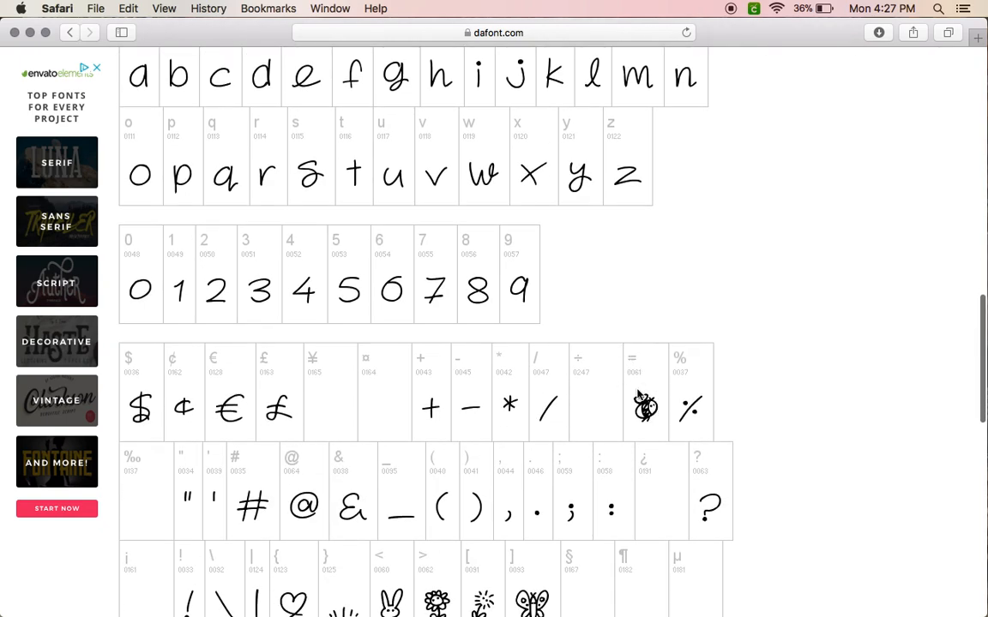
{"action": "scroll", "scroll_direction": "down", "scroll_amount": 3}
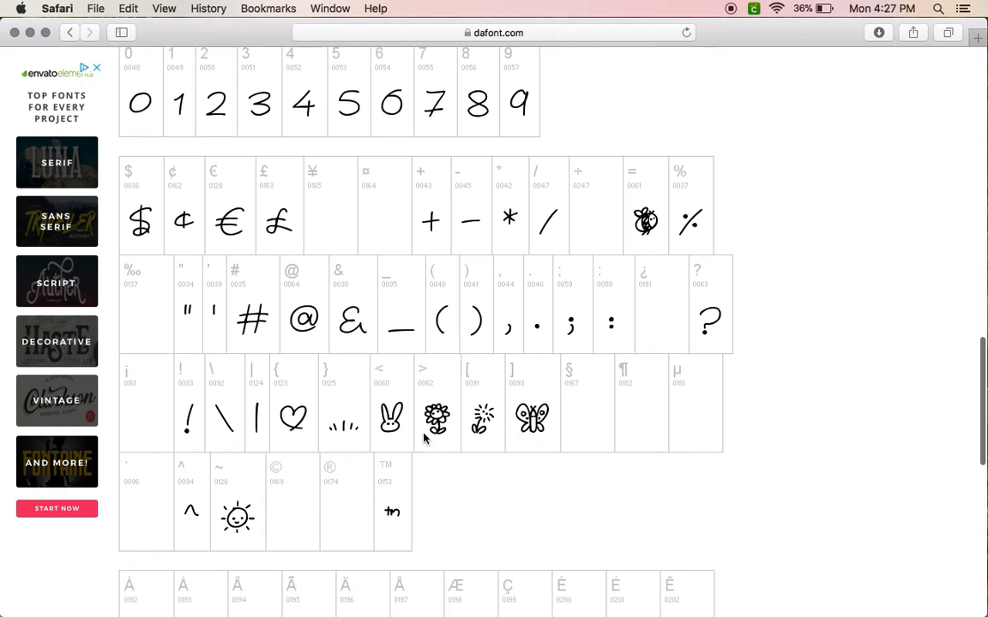
{"action": "mouse_move", "coordinate": [444, 439]}
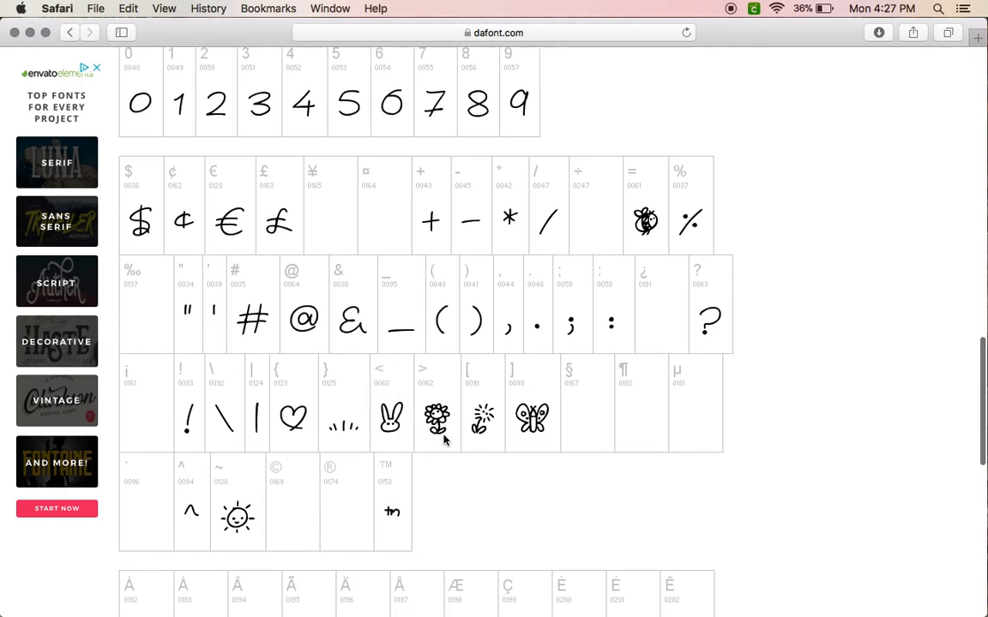
{"action": "mouse_move", "coordinate": [299, 442]}
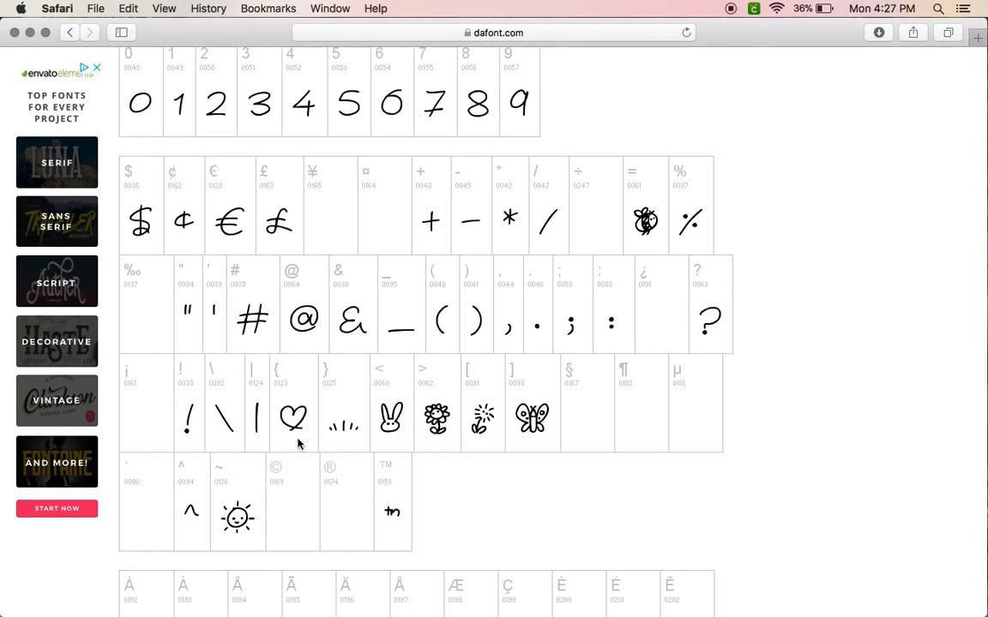
{"action": "mouse_move", "coordinate": [197, 535]}
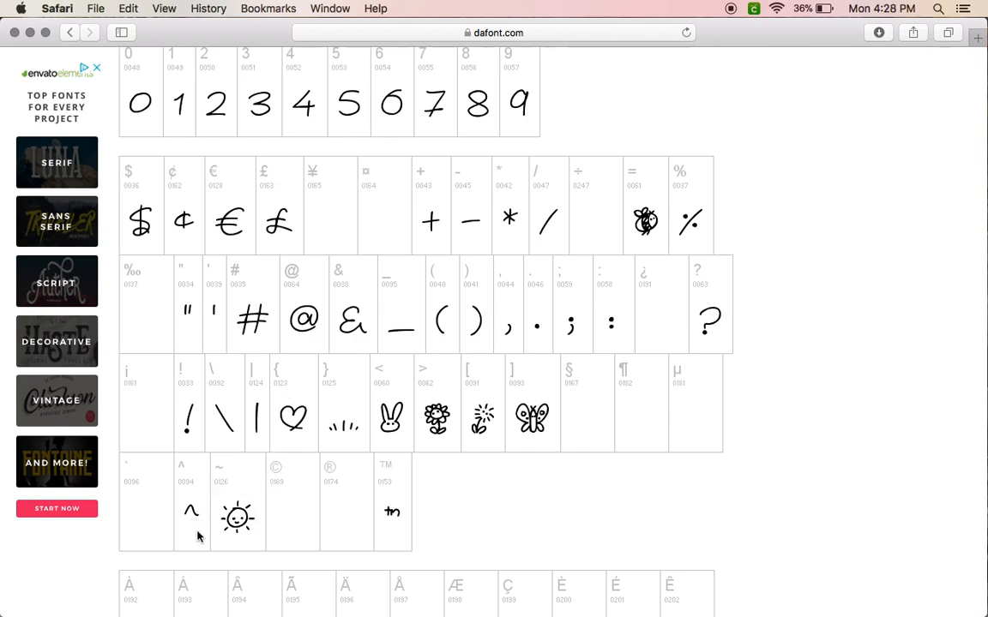
{"action": "scroll", "scroll_direction": "down", "scroll_amount": 3}
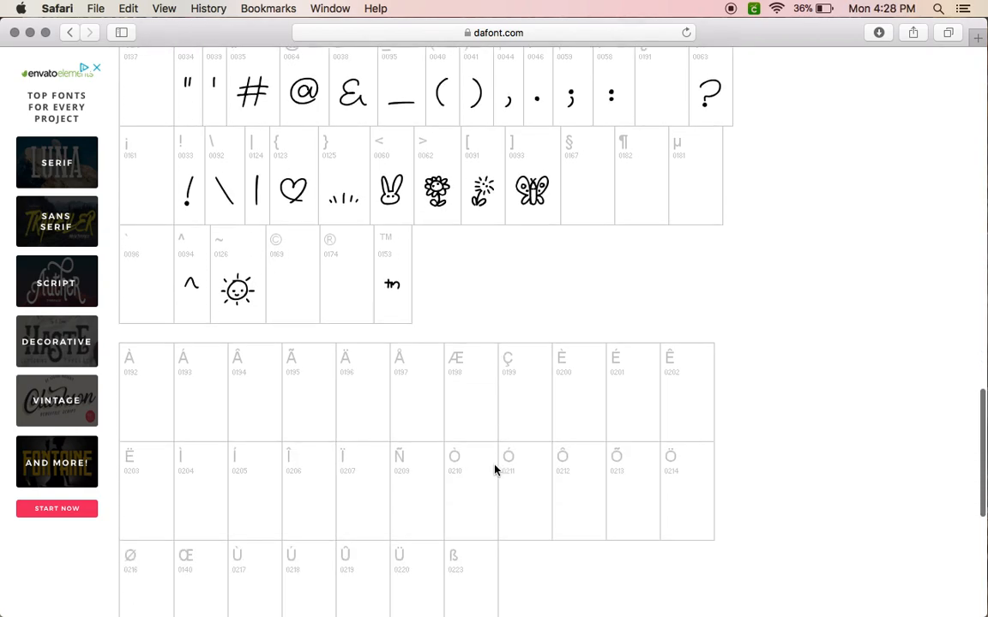
{"action": "scroll", "scroll_direction": "up", "scroll_amount": 3}
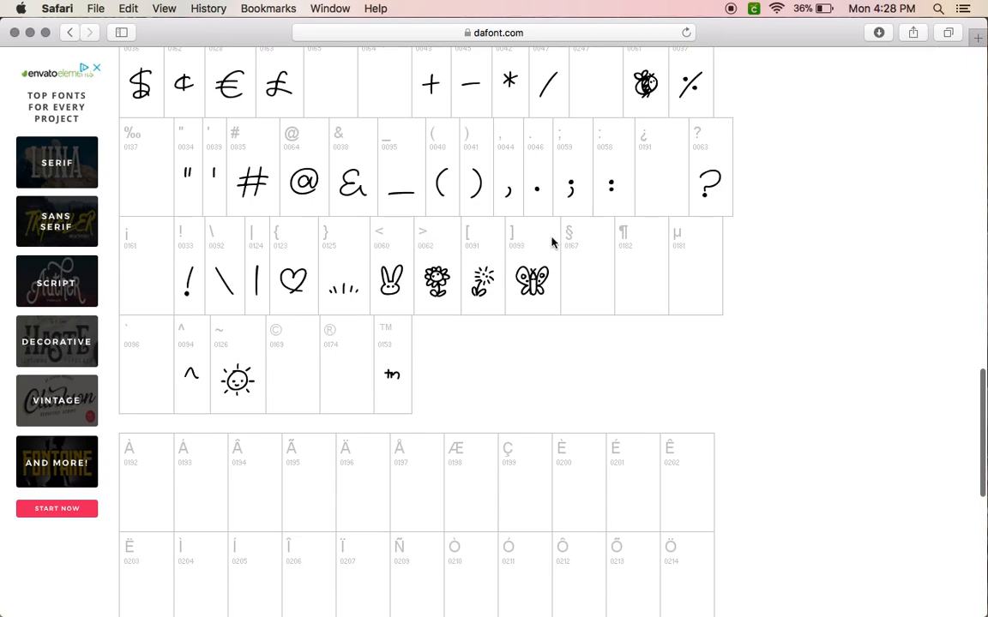
{"action": "mouse_move", "coordinate": [230, 324]}
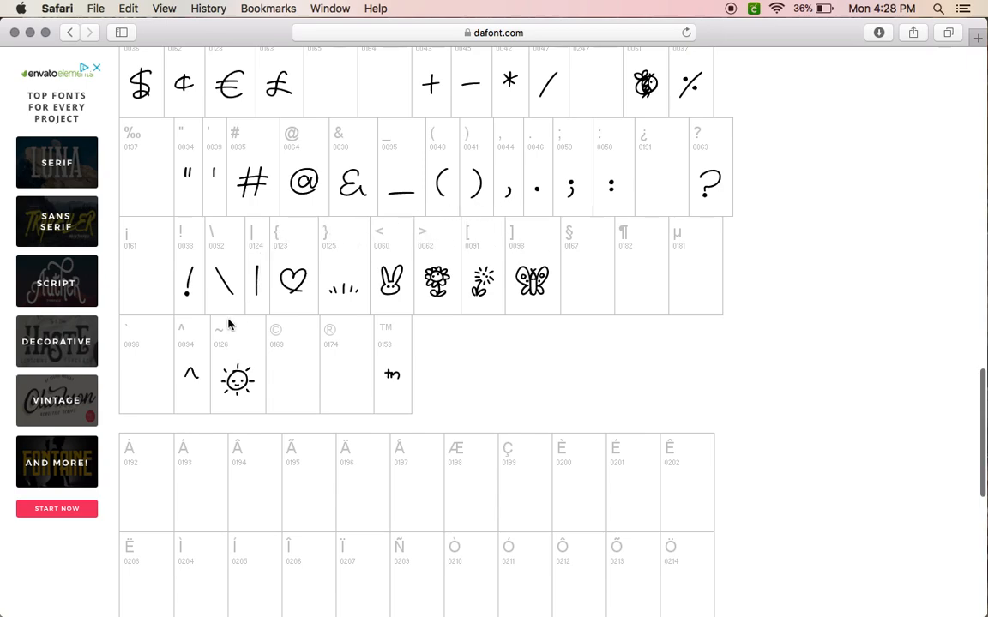
{"action": "mouse_move", "coordinate": [394, 494]}
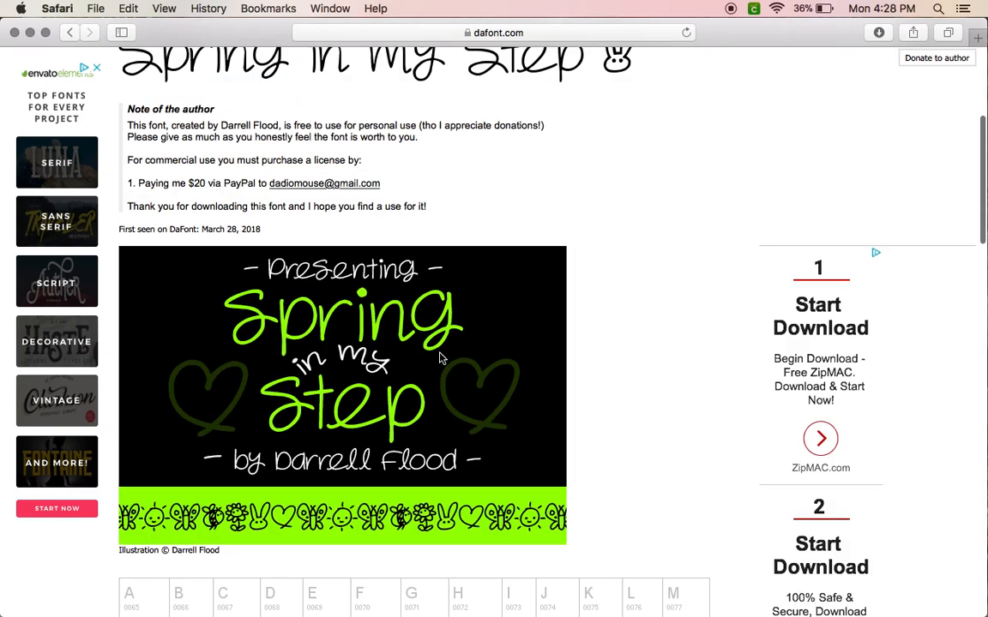
Step: Show Safari's downloads list with the finished 128 KB spring_in_my_step file
{"action": "scroll", "scroll_direction": "up", "scroll_amount": 3}
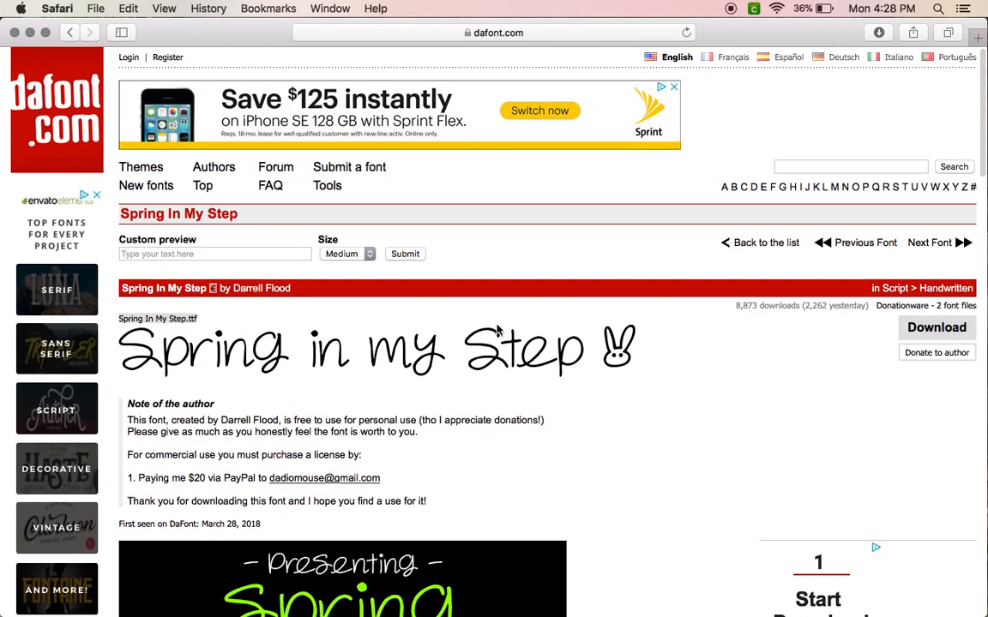
{"action": "mouse_move", "coordinate": [695, 379]}
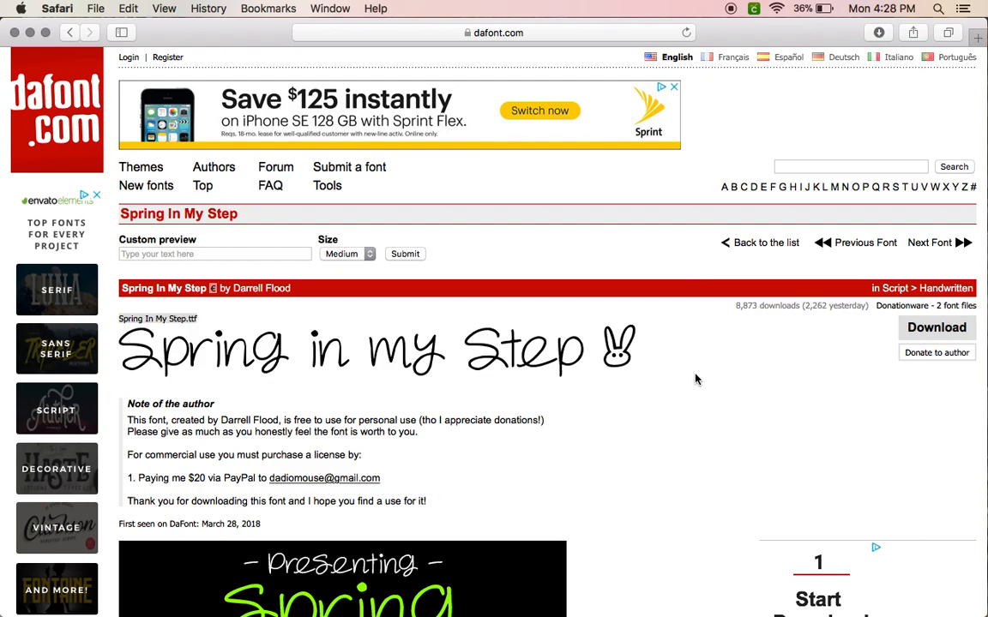
{"action": "left_click", "coordinate": [878, 33]}
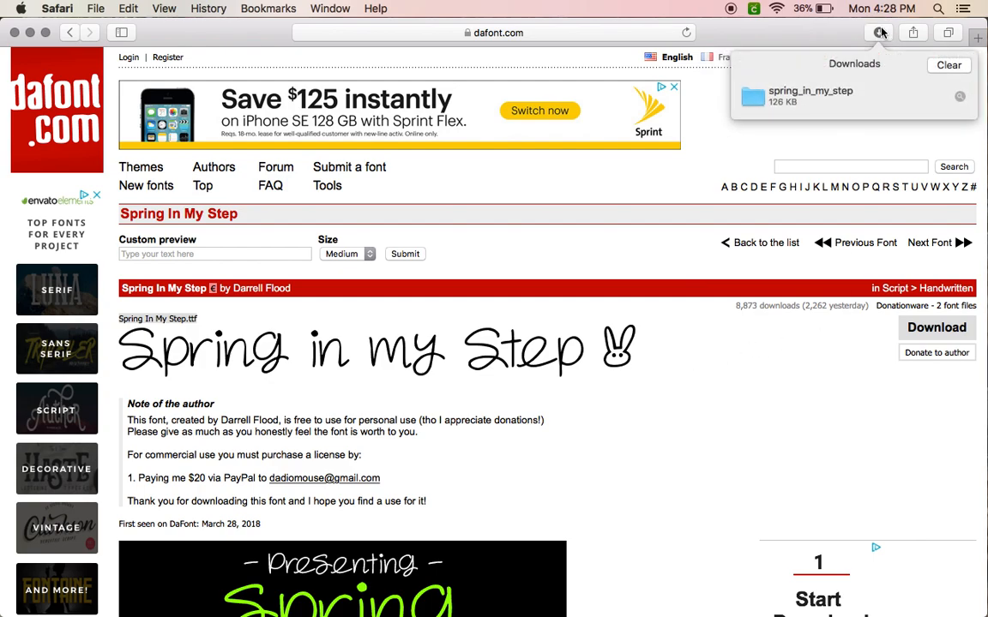
{"action": "mouse_move", "coordinate": [792, 106]}
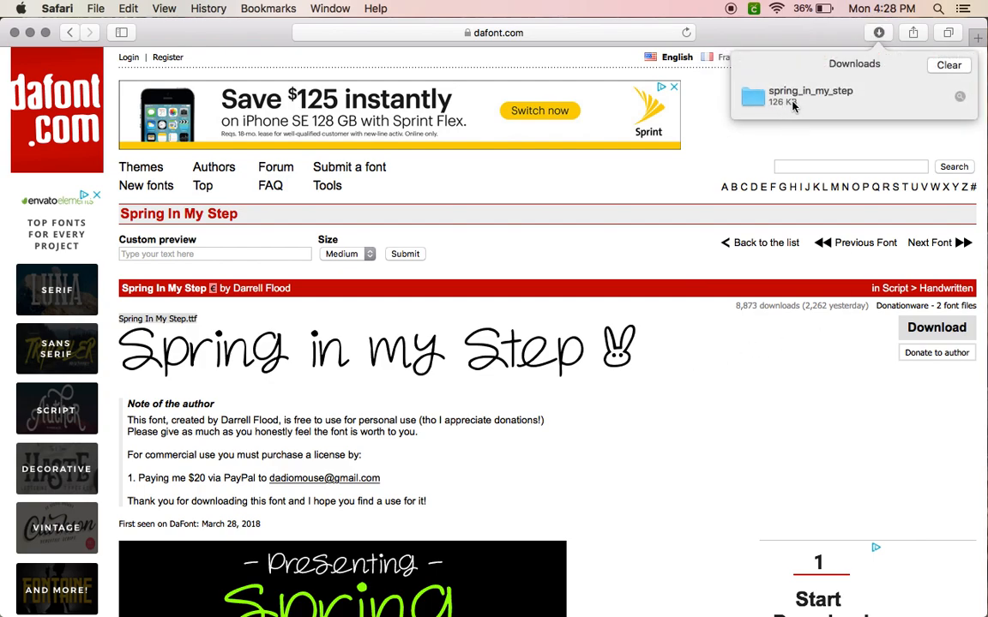
{"action": "mouse_move", "coordinate": [830, 124]}
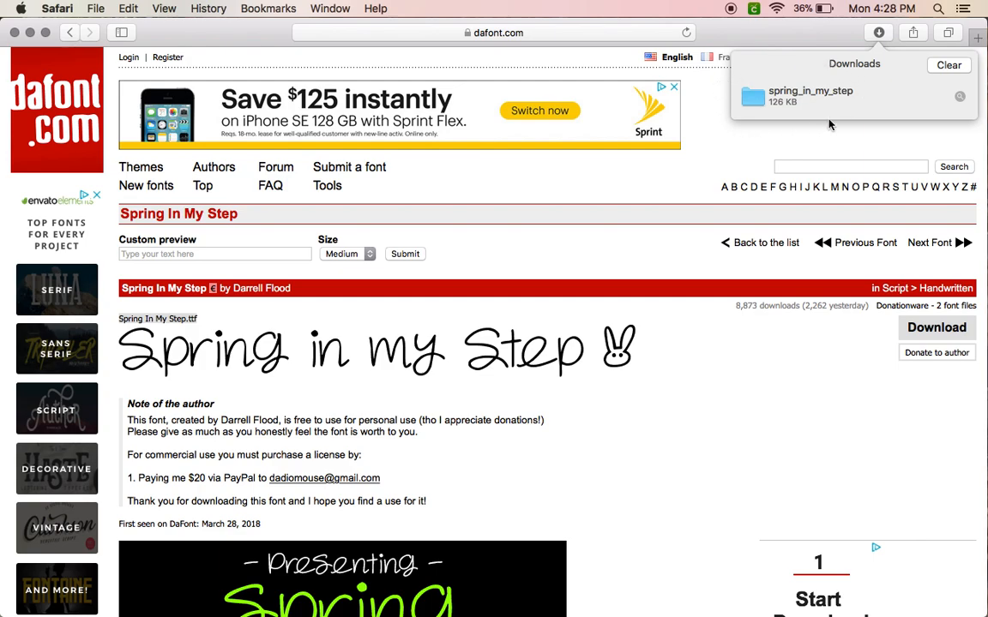
{"action": "mouse_move", "coordinate": [871, 89]}
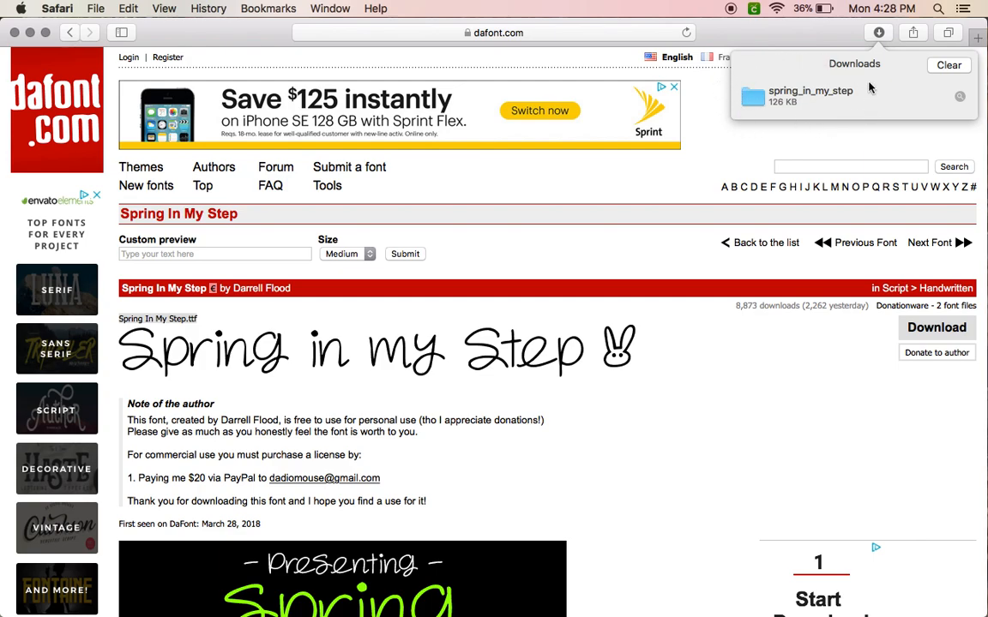
{"action": "mouse_move", "coordinate": [758, 100]}
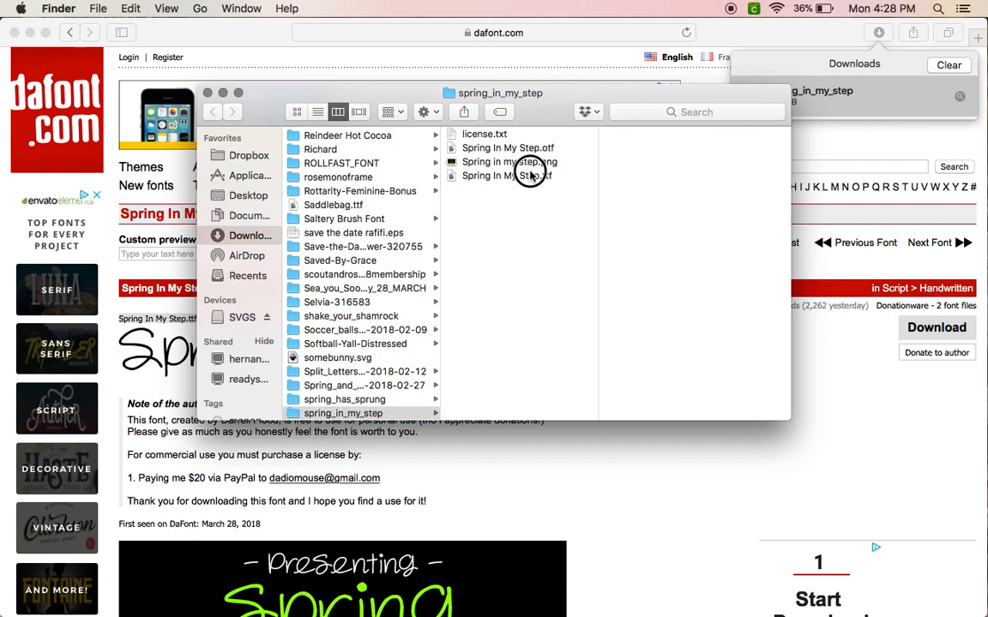
Step: Preview the png, license.txt, ttf and otf files in turn, ending on Spring In My Step.otf
{"action": "left_click", "coordinate": [509, 161]}
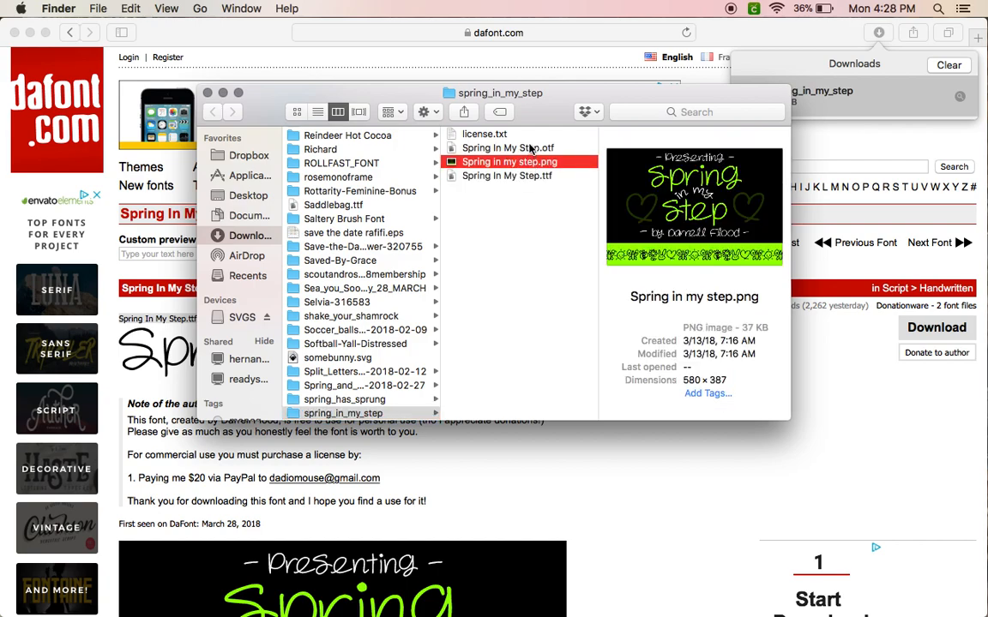
{"action": "left_click", "coordinate": [508, 147]}
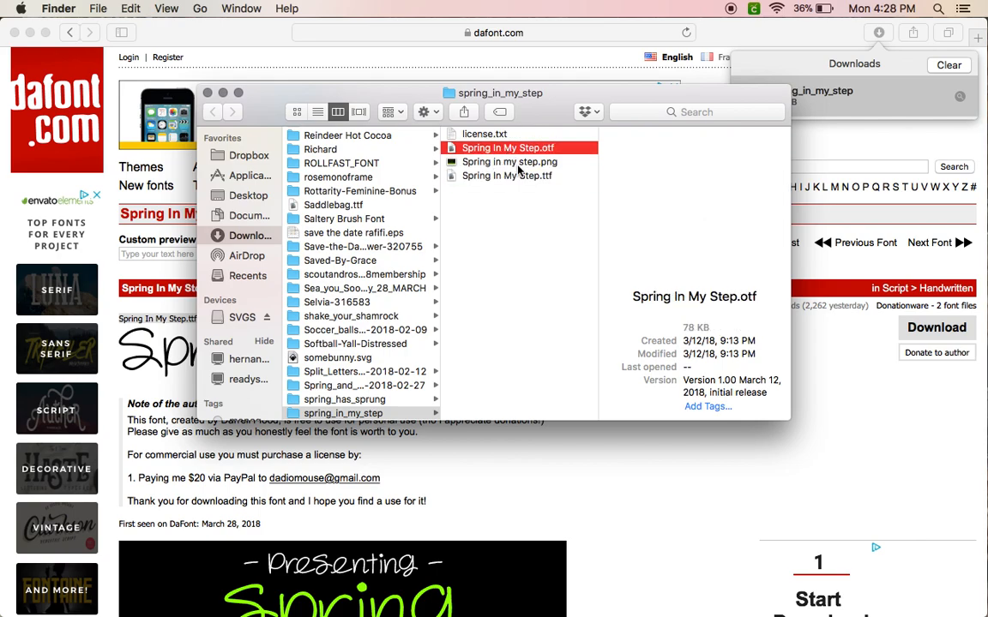
{"action": "left_click", "coordinate": [510, 161]}
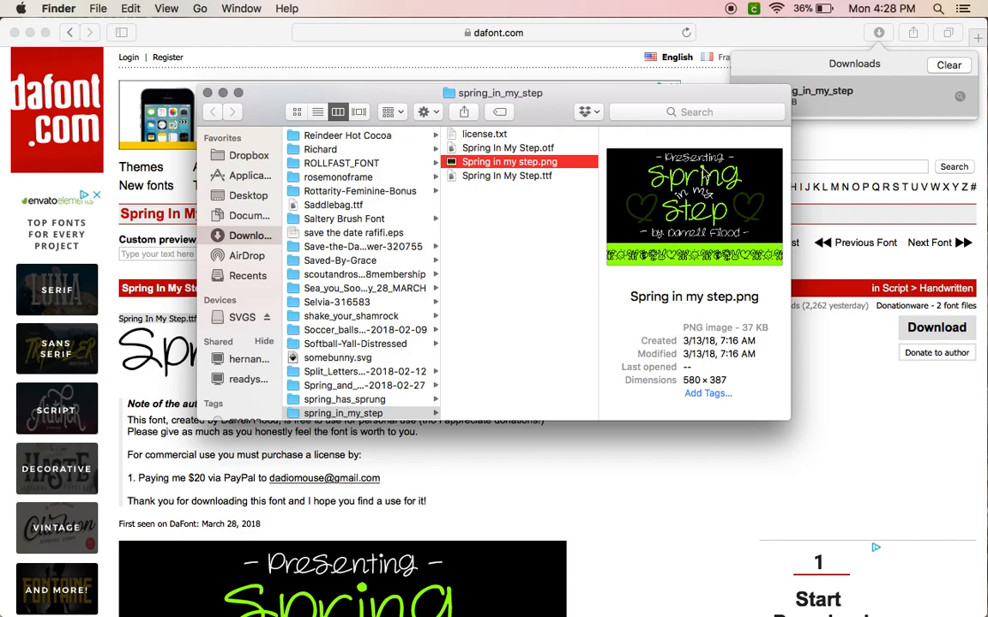
{"action": "left_click", "coordinate": [484, 134]}
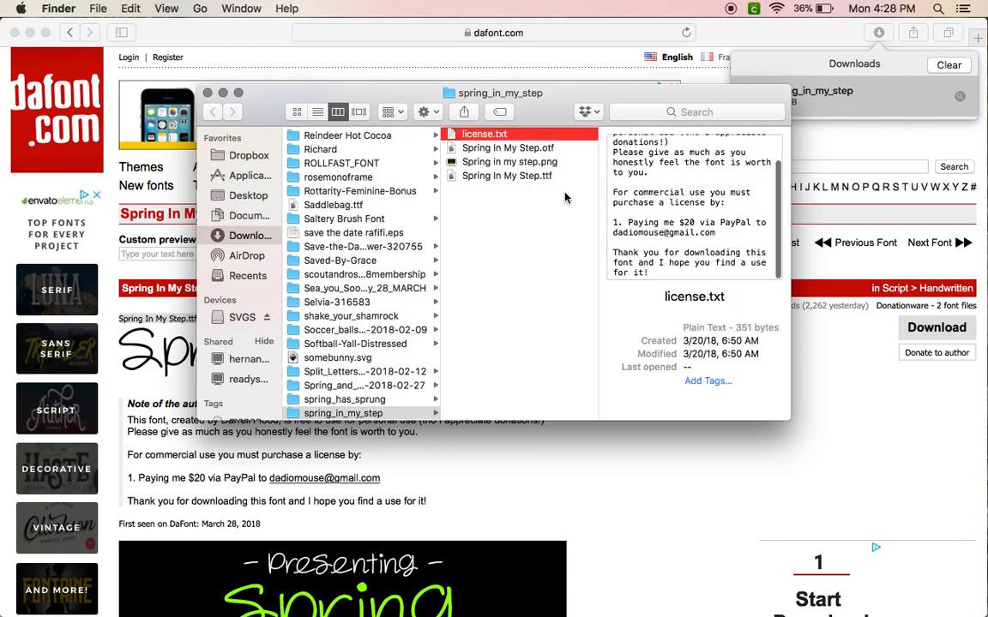
{"action": "left_click", "coordinate": [507, 147]}
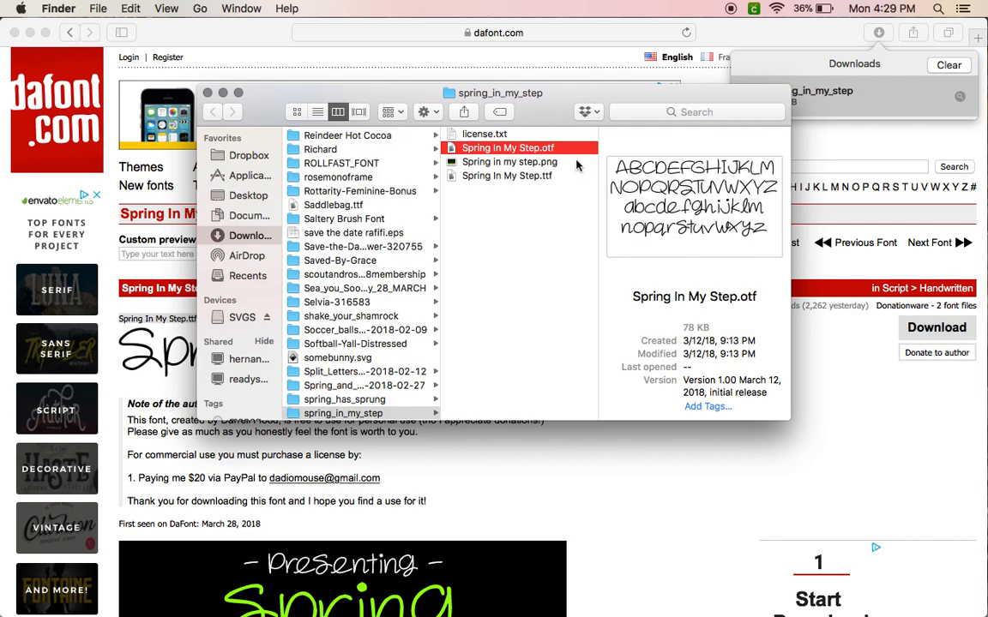
{"action": "mouse_move", "coordinate": [614, 259]}
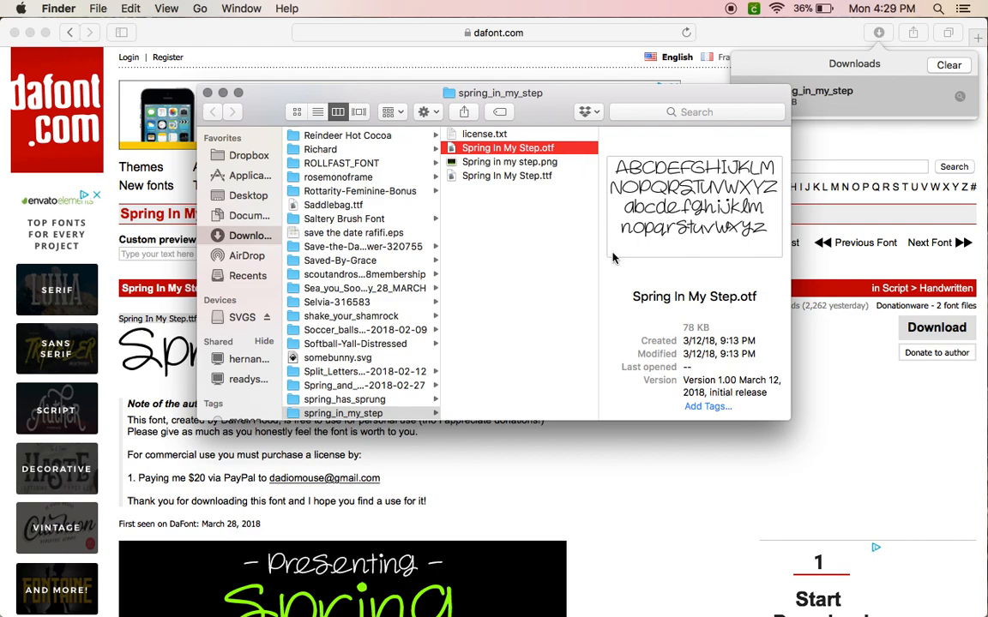
{"action": "mouse_move", "coordinate": [570, 247]}
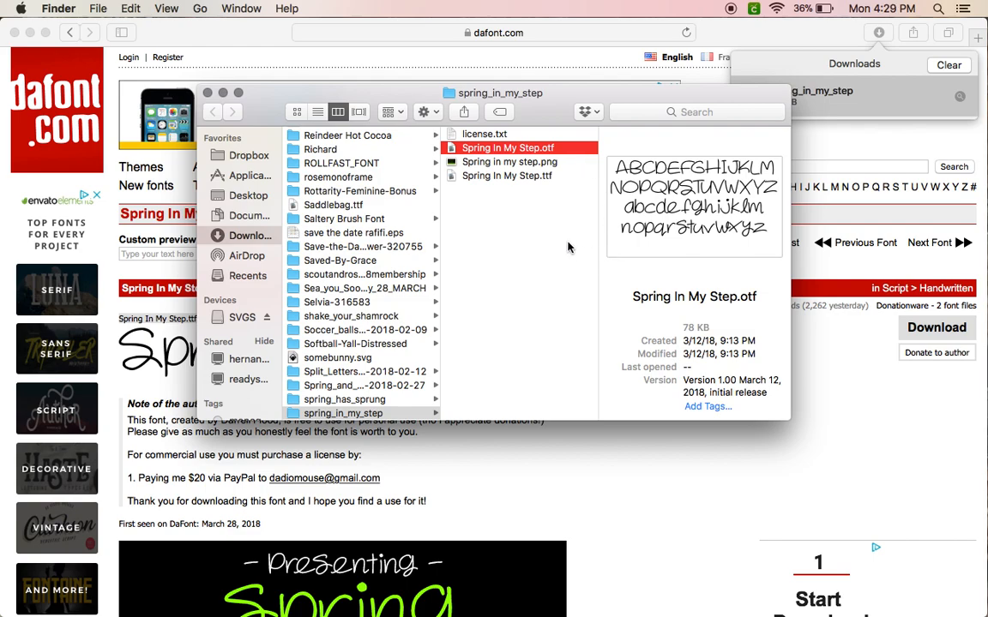
{"action": "mouse_move", "coordinate": [538, 158]}
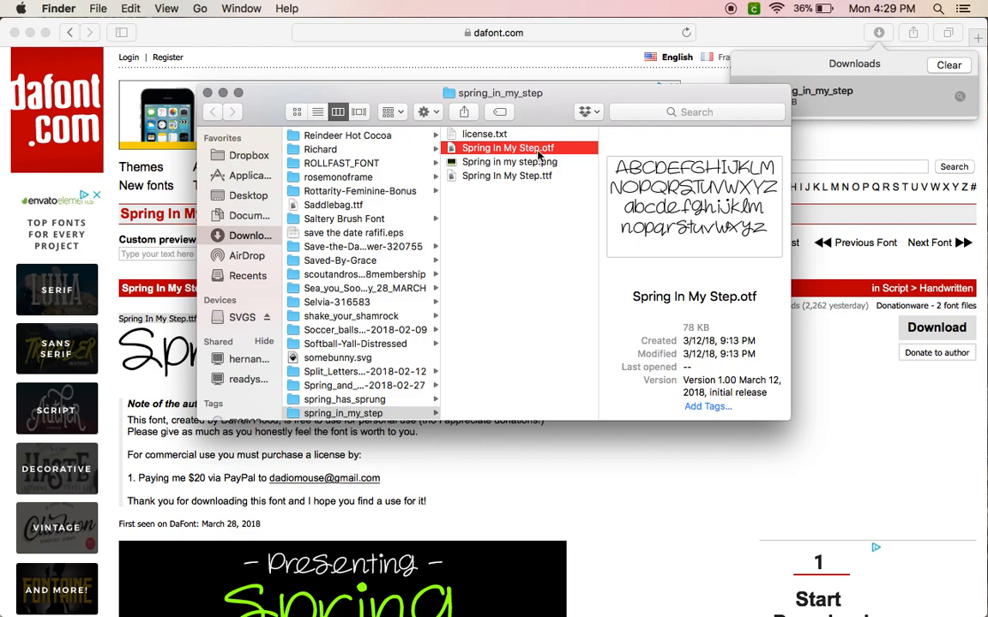
{"action": "mouse_move", "coordinate": [572, 161]}
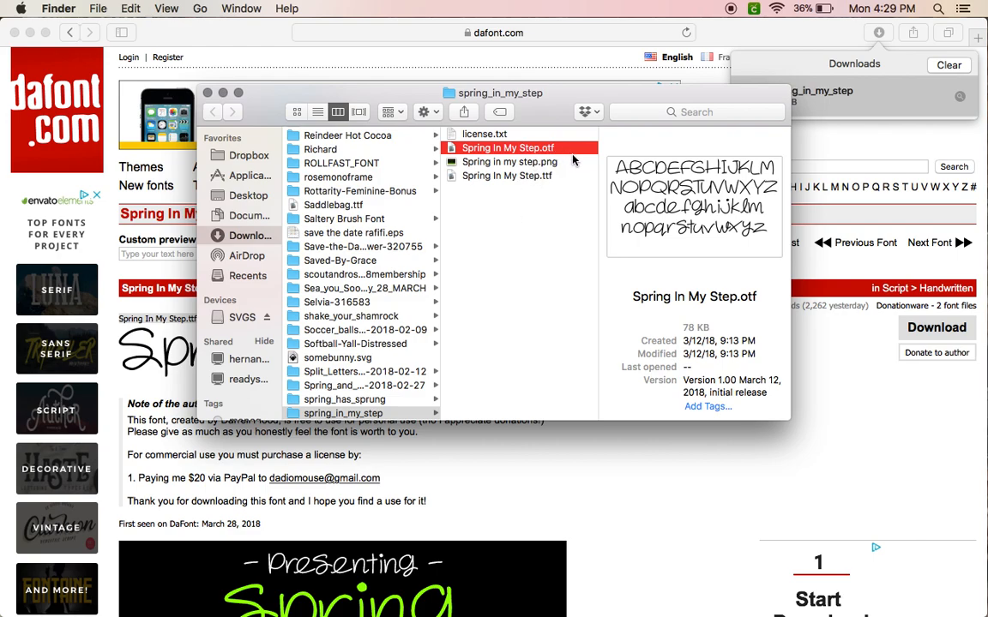
{"action": "left_click", "coordinate": [507, 175]}
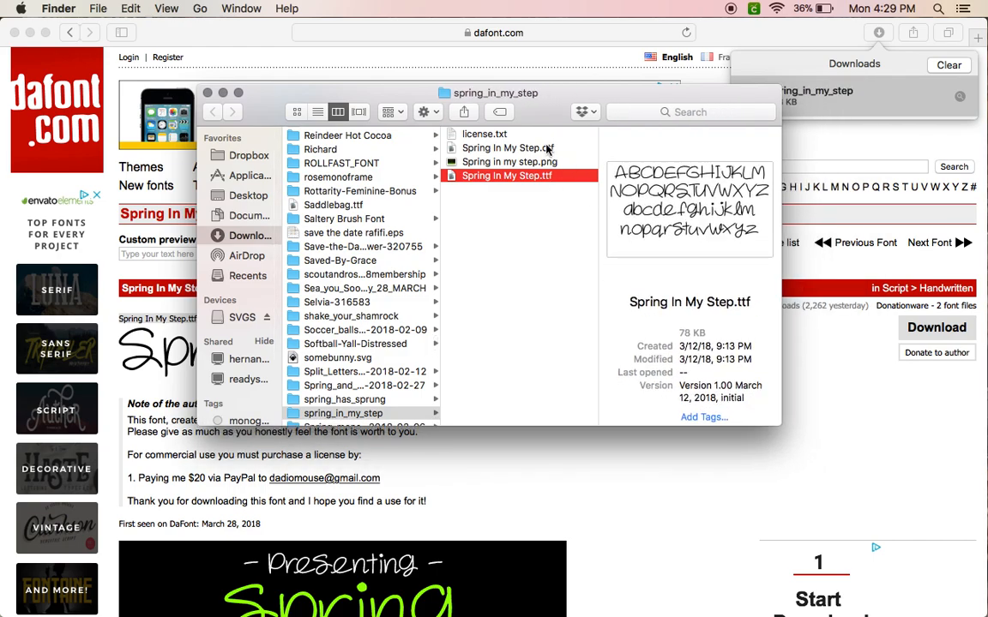
{"action": "left_click", "coordinate": [505, 147]}
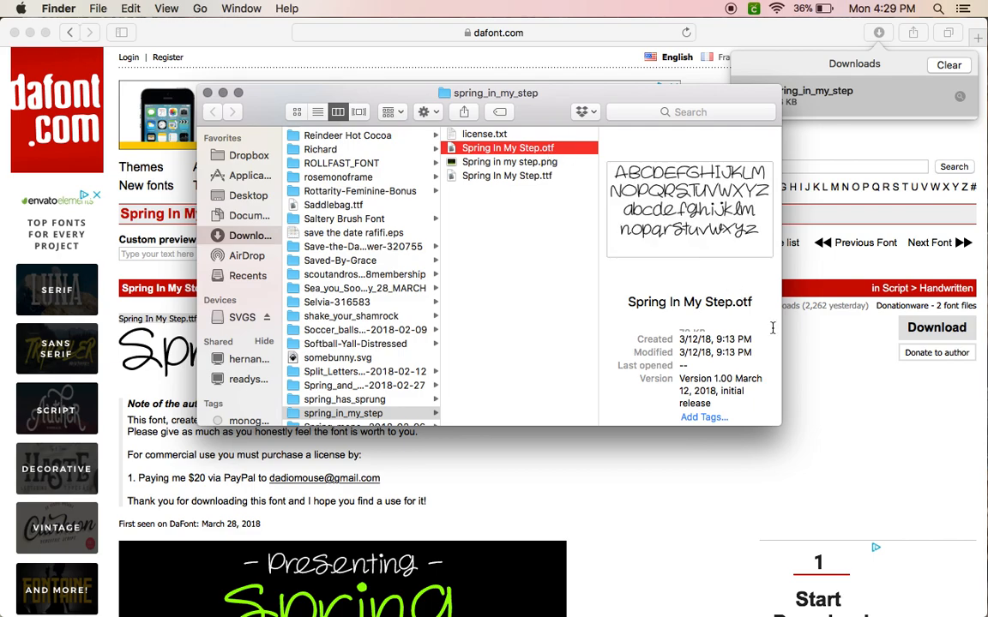
{"action": "mouse_move", "coordinate": [576, 175]}
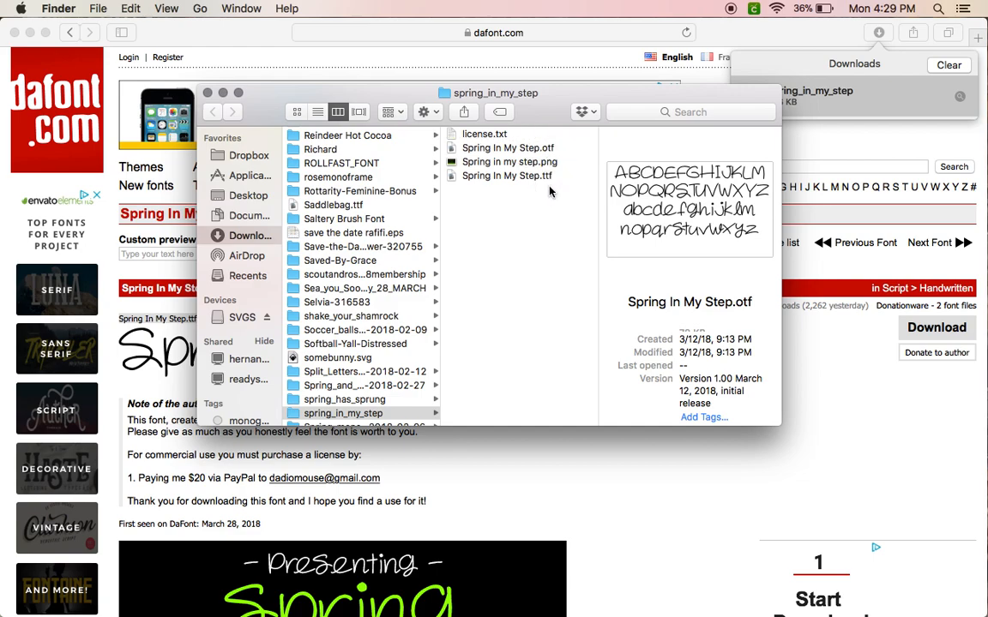
Step: Install Spring In My Step.otf so Spring in my step Regular joins the user fonts
{"action": "left_click", "coordinate": [507, 147]}
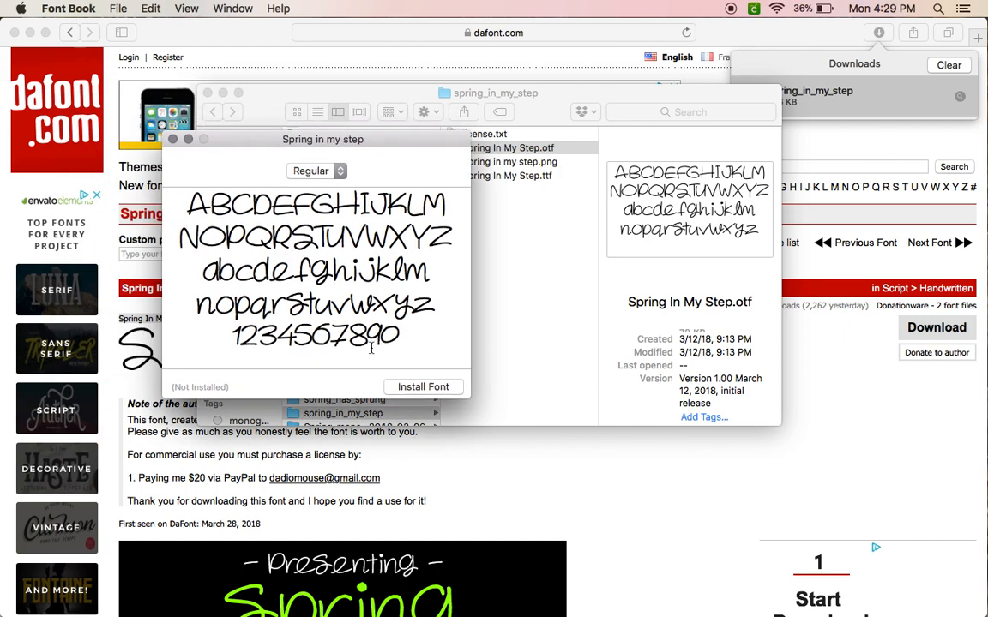
{"action": "left_click", "coordinate": [421, 388]}
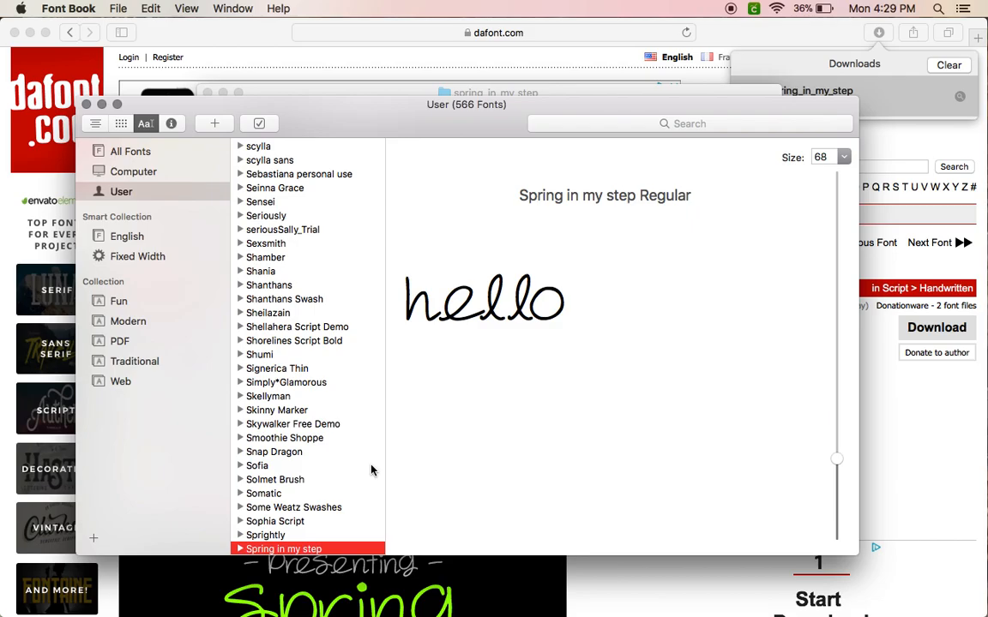
Step: Type 'pring' as sample text for Spring in my step Regular, then clear the preview
{"action": "scroll", "scroll_direction": "down", "scroll_amount": 3}
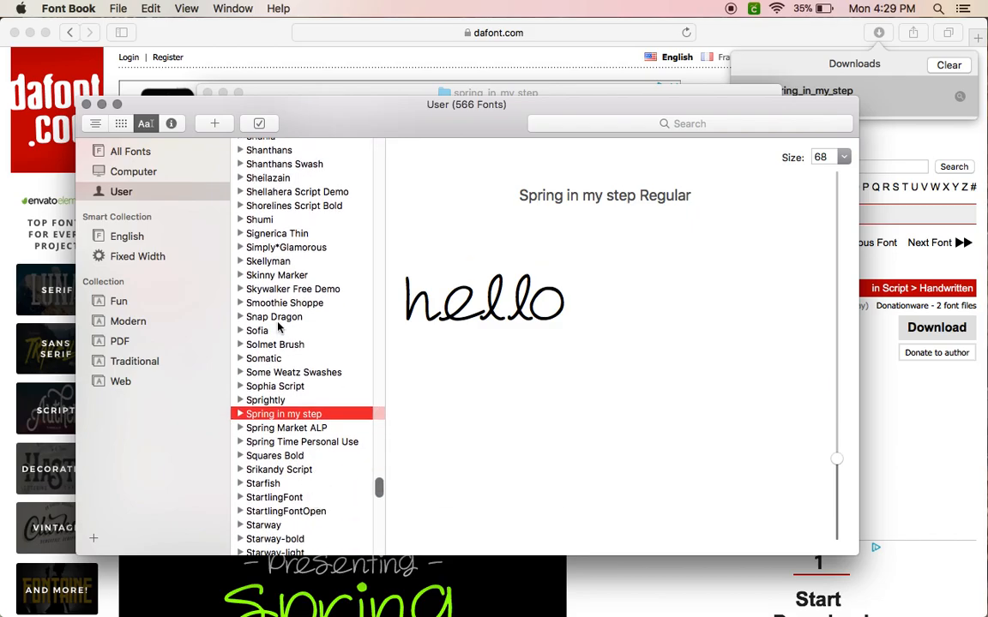
{"action": "scroll", "scroll_direction": "up", "scroll_amount": 3}
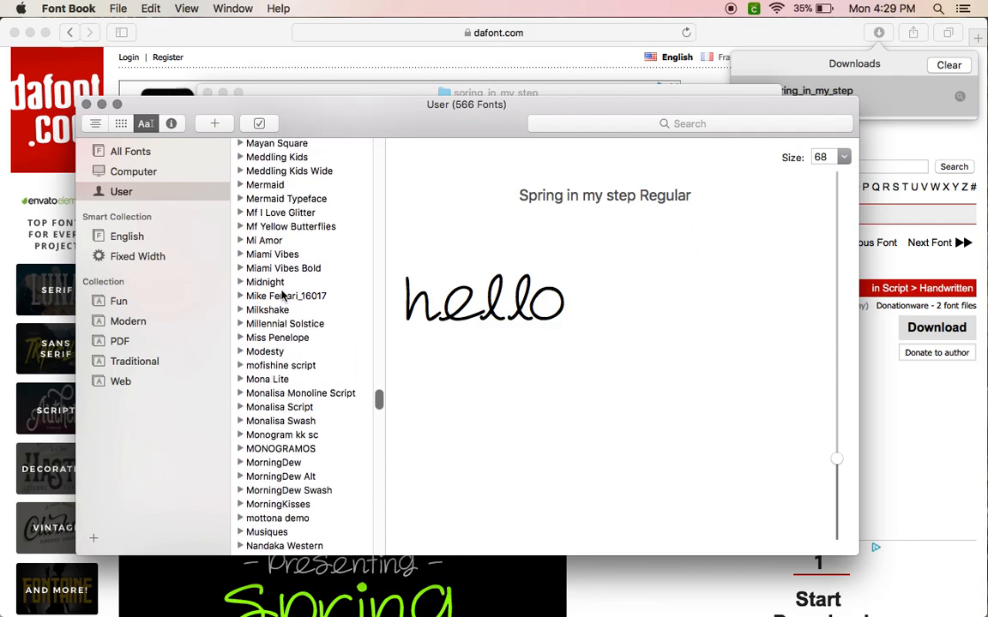
{"action": "scroll", "scroll_direction": "up", "scroll_amount": 3}
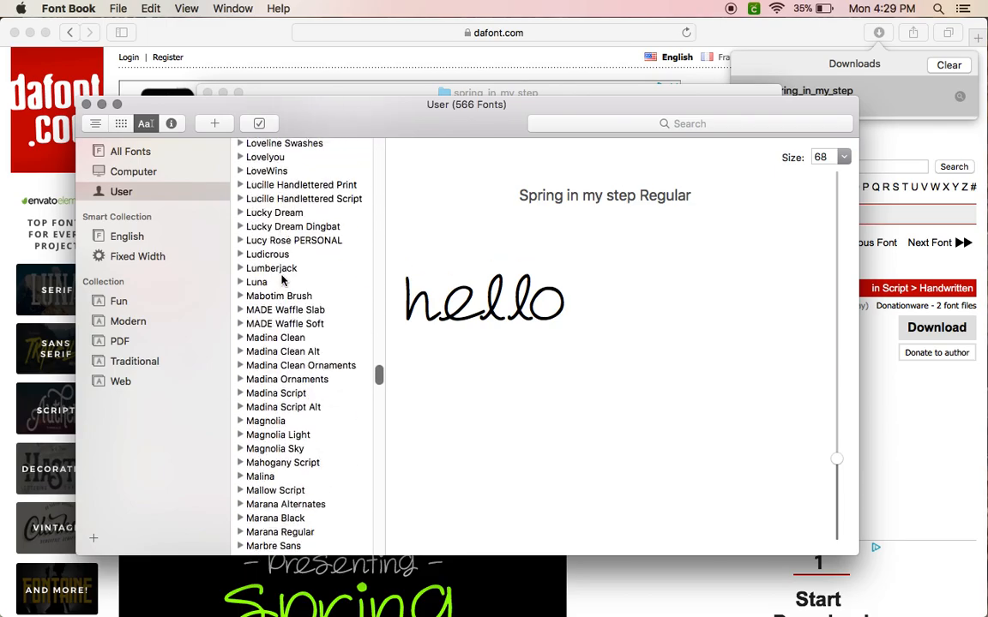
{"action": "scroll", "scroll_direction": "down", "scroll_amount": 3}
{"action": "type", "text": "H"}
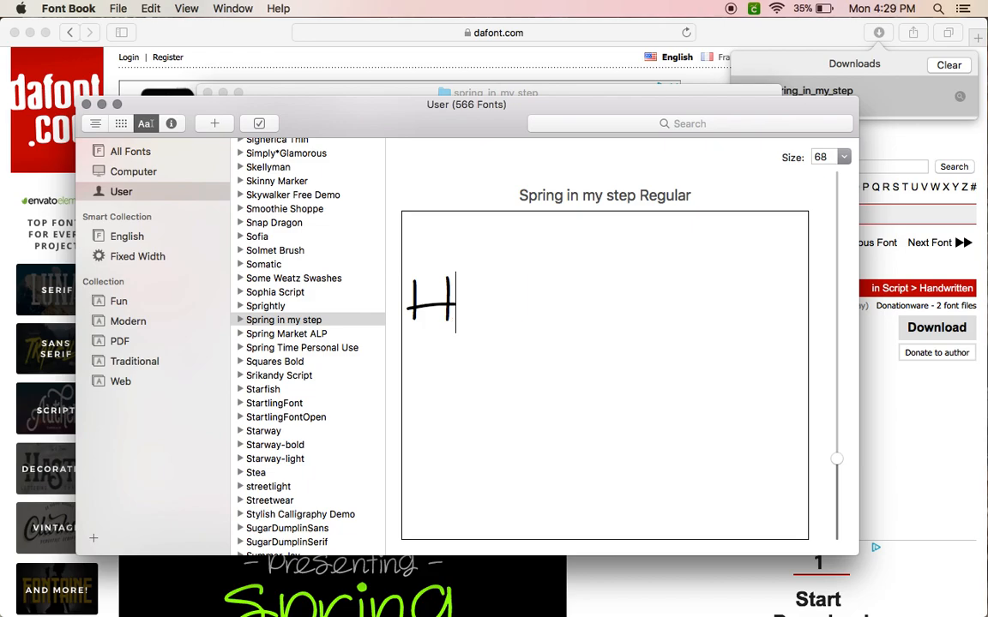
{"action": "type", "text": "pring"}
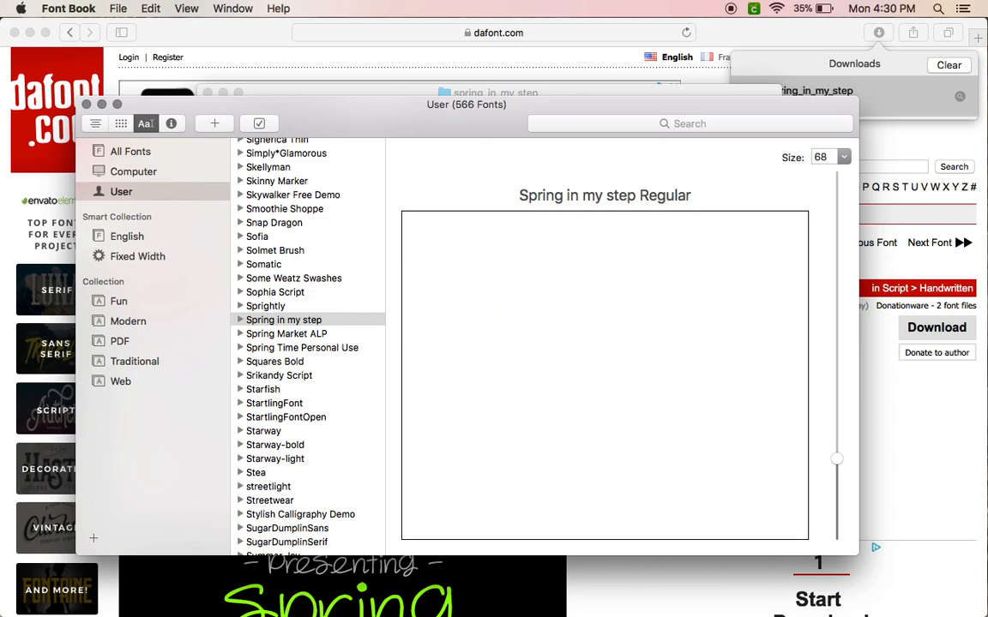
{"action": "mouse_move", "coordinate": [360, 232]}
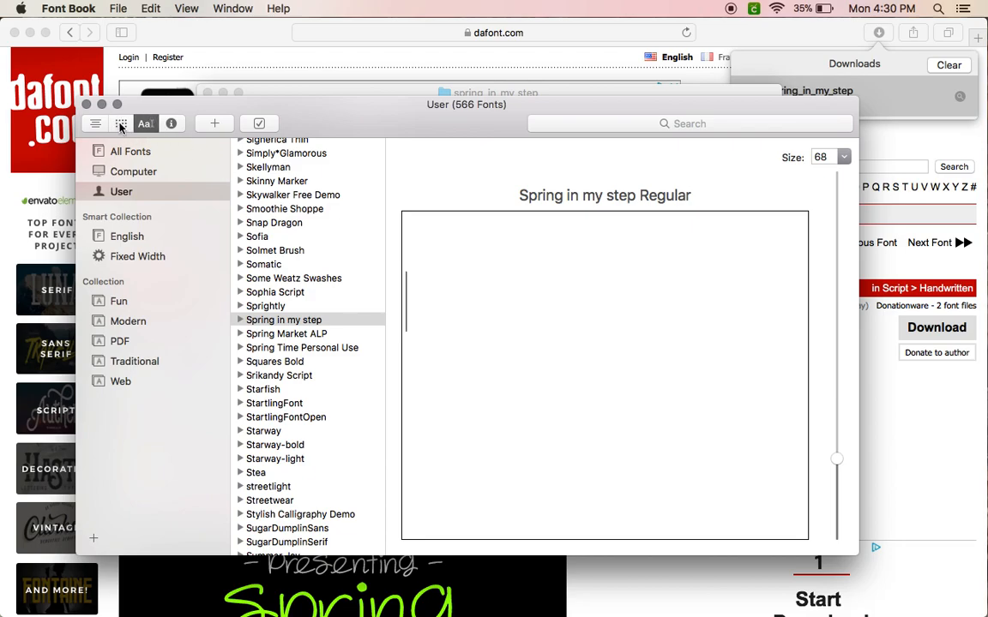
{"action": "left_click", "coordinate": [120, 123]}
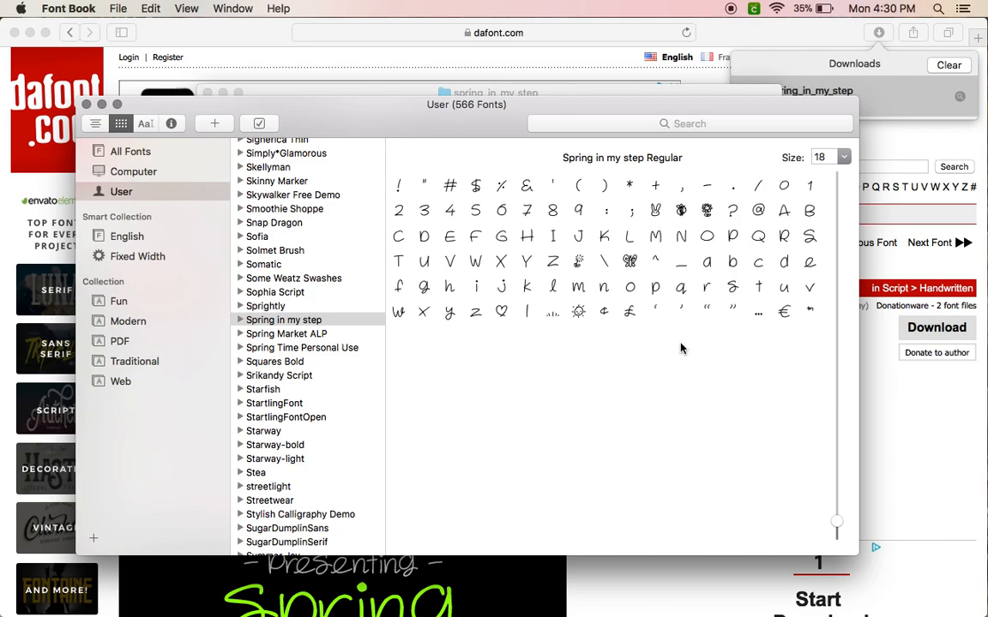
{"action": "mouse_move", "coordinate": [531, 425]}
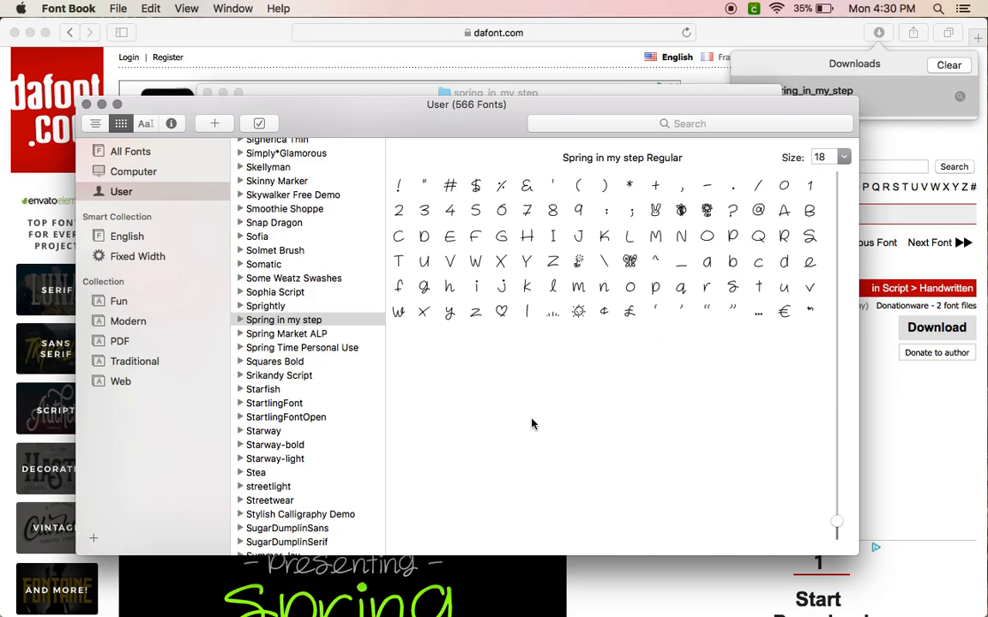
{"action": "mouse_move", "coordinate": [391, 392]}
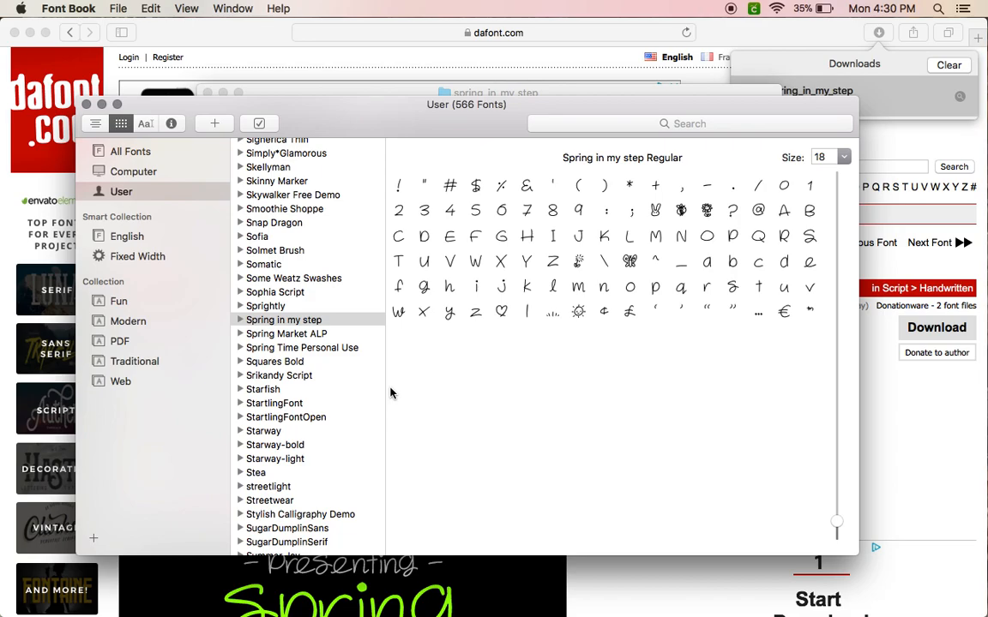
{"action": "mouse_move", "coordinate": [405, 405]}
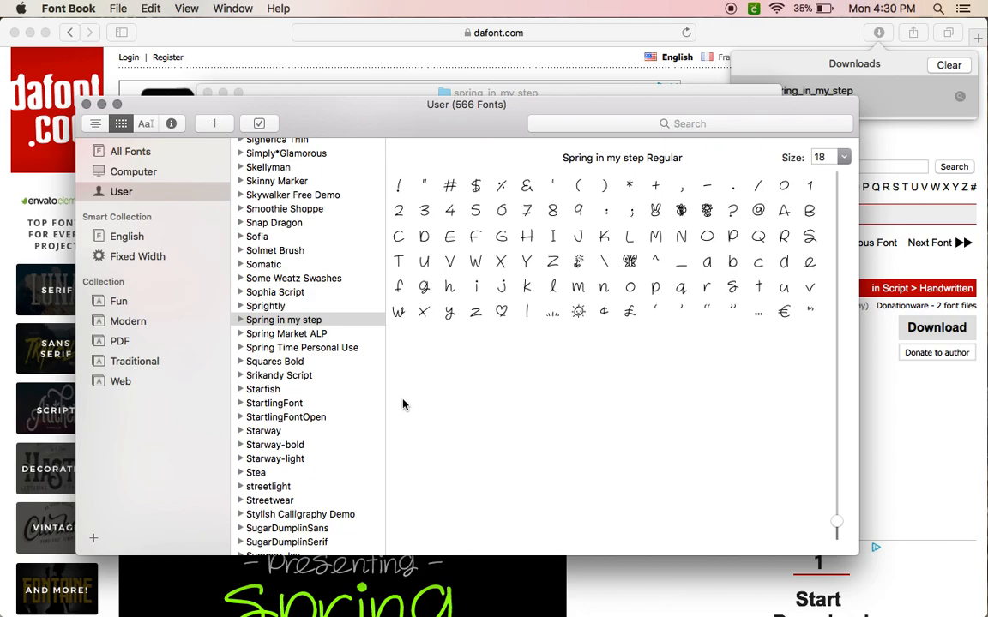
{"action": "scroll", "scroll_direction": "down", "scroll_amount": 3}
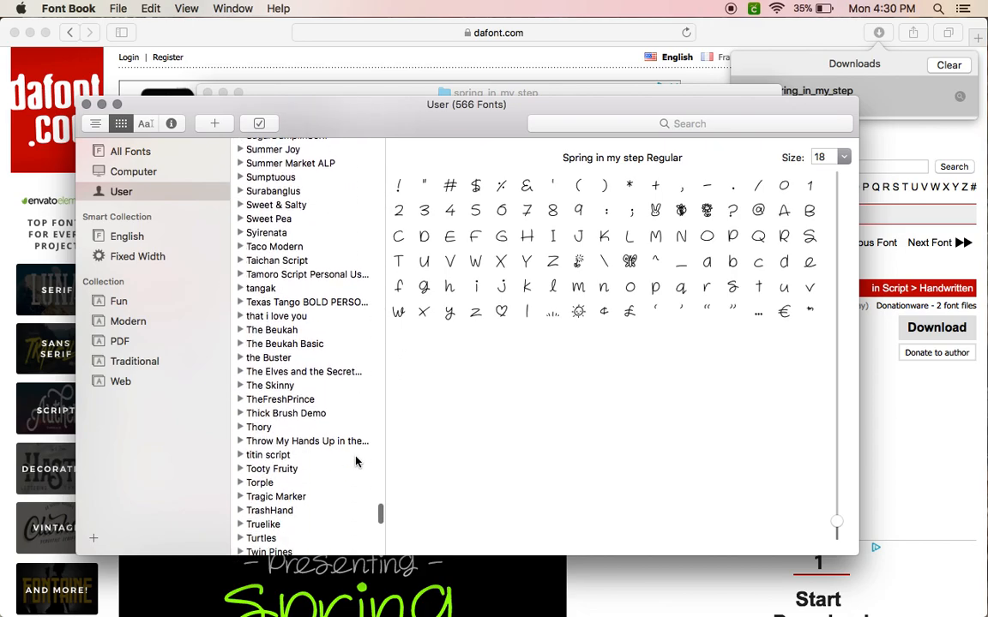
{"action": "scroll", "scroll_direction": "down", "scroll_amount": 3}
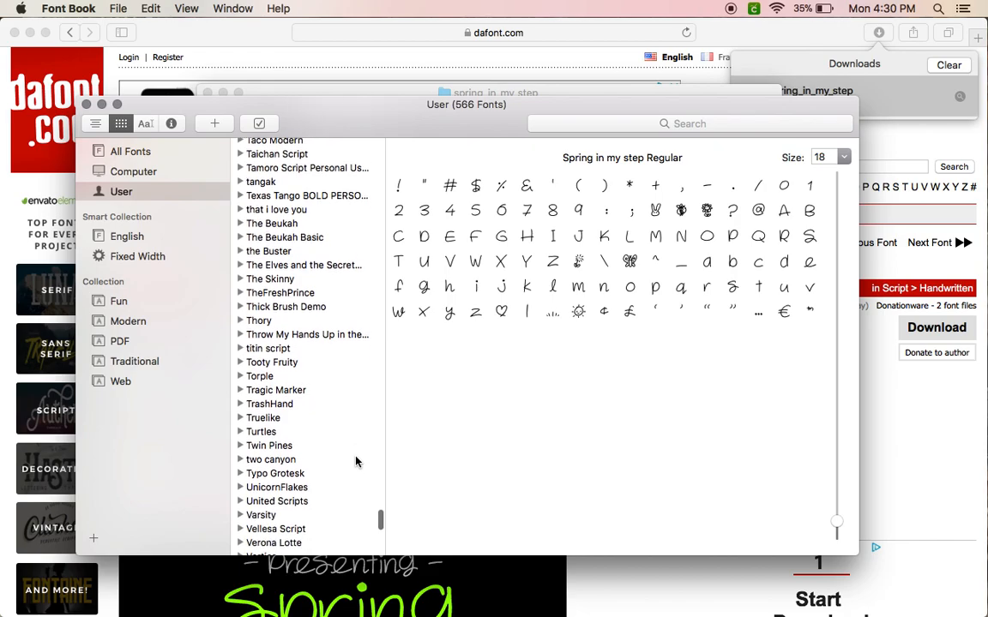
{"action": "scroll", "scroll_direction": "down", "scroll_amount": 3}
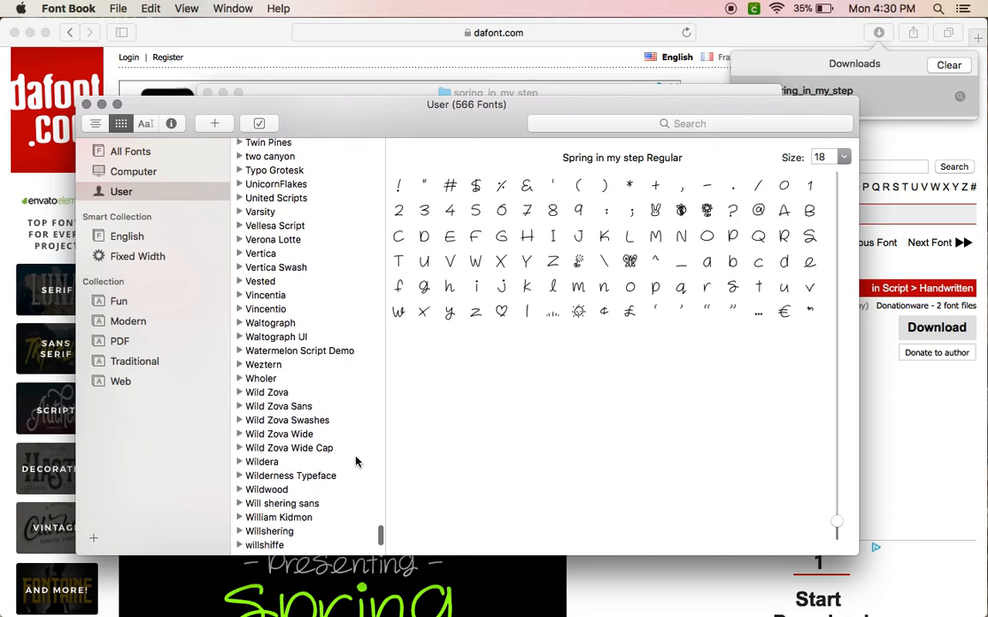
{"action": "scroll", "scroll_direction": "down", "scroll_amount": 3}
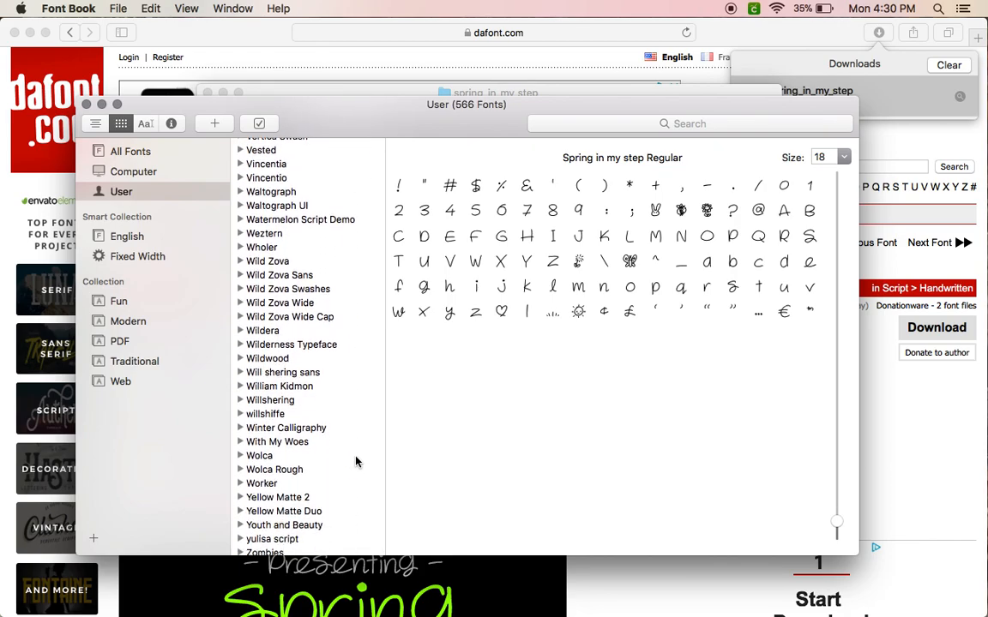
{"action": "scroll", "scroll_direction": "up", "scroll_amount": 3}
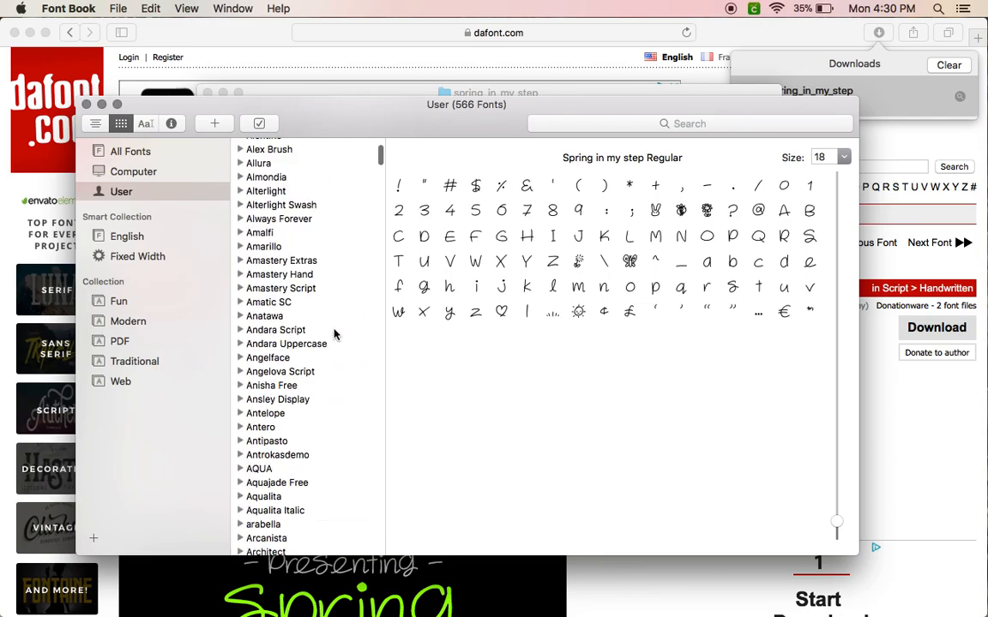
{"action": "scroll", "scroll_direction": "down", "scroll_amount": 3}
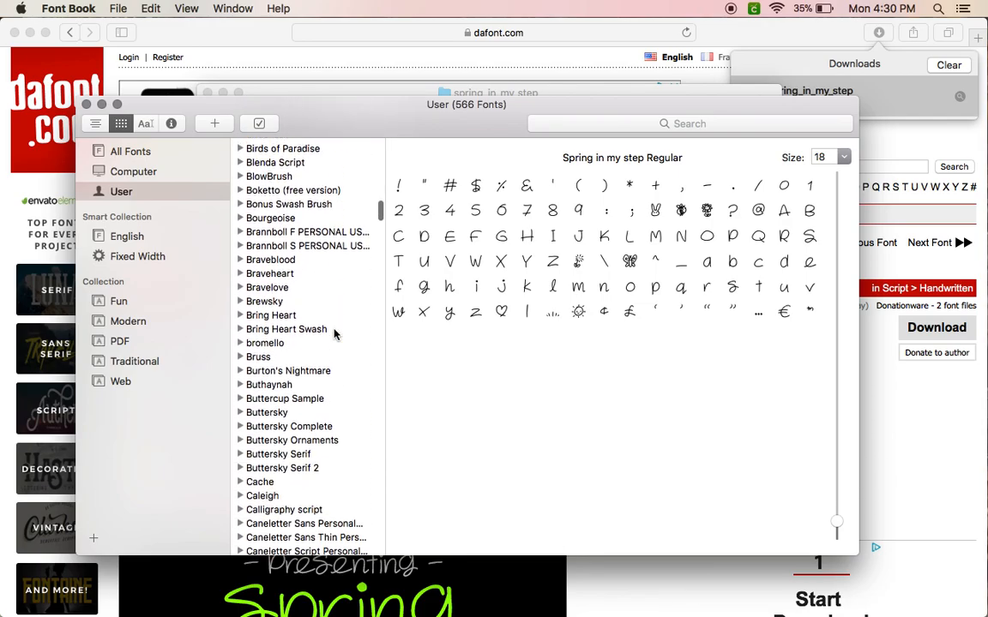
Step: Preview Braveheart Regular at size 28 and scroll through its swash letters and symbols
{"action": "left_click", "coordinate": [269, 271]}
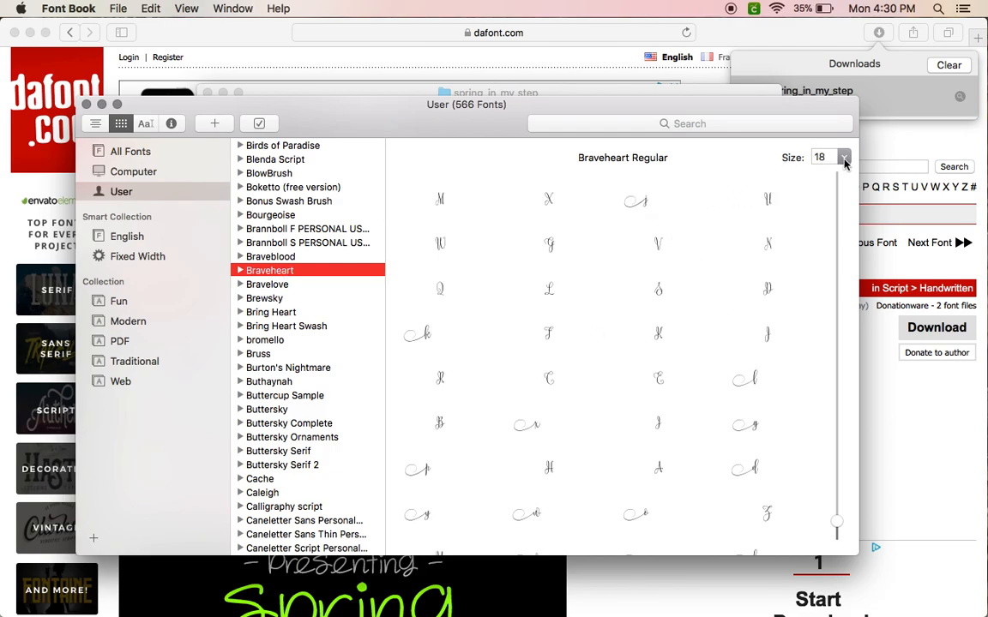
{"action": "left_click", "coordinate": [843, 156]}
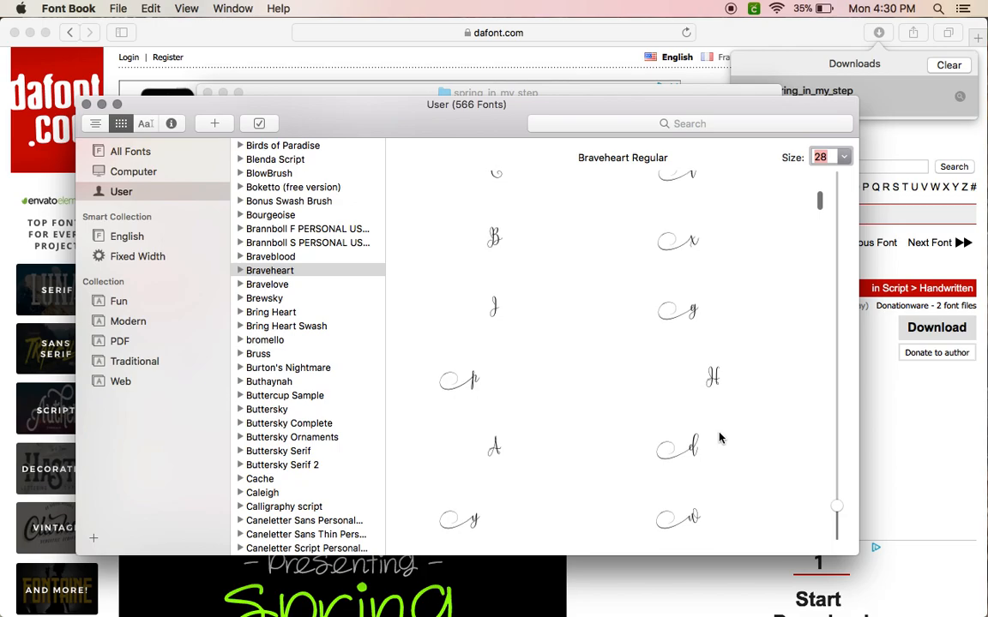
{"action": "mouse_move", "coordinate": [724, 206]}
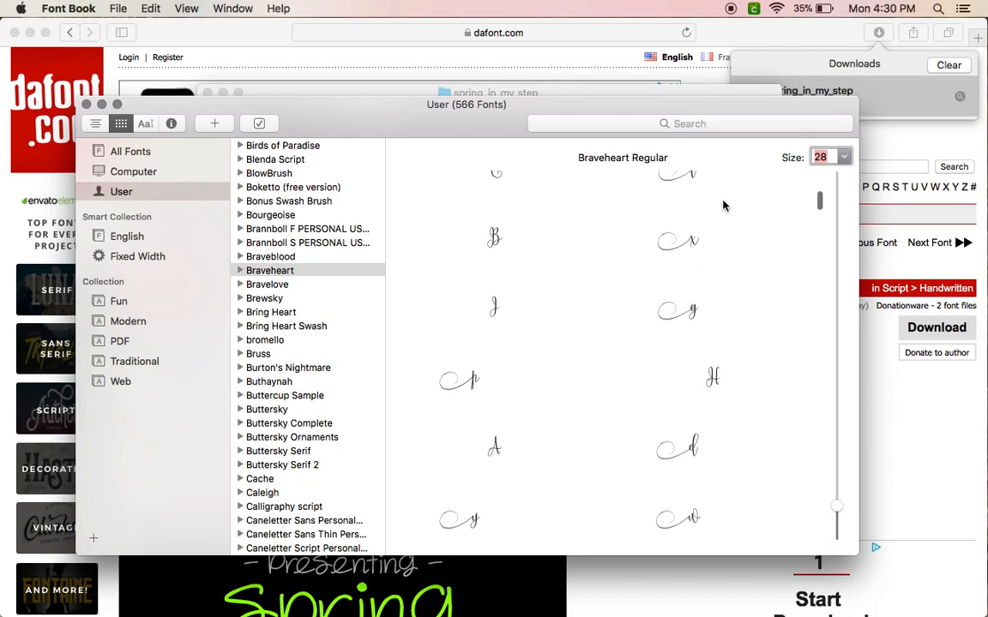
{"action": "scroll", "scroll_direction": "down", "scroll_amount": 3}
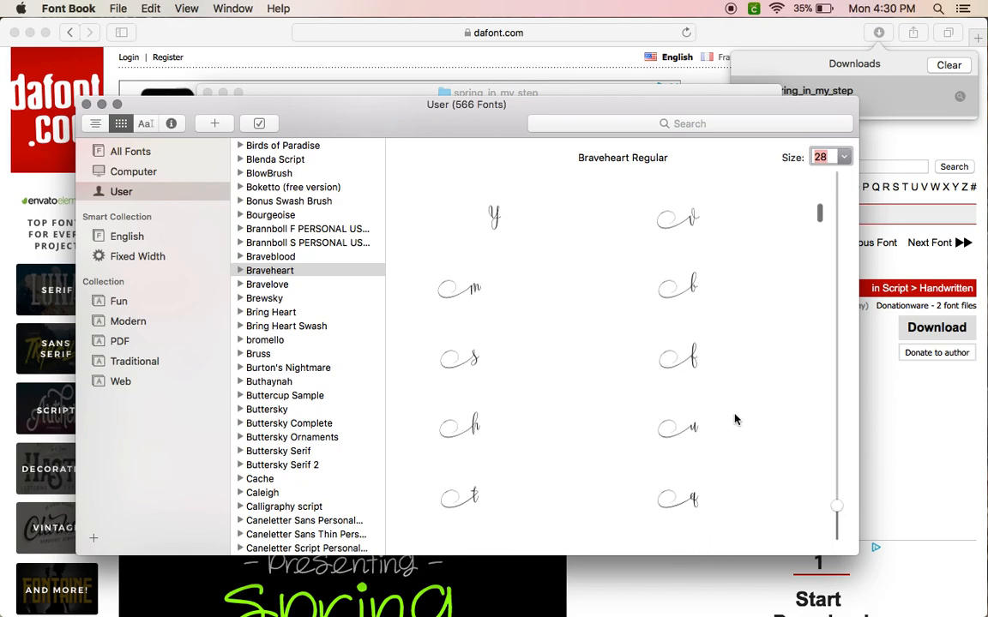
{"action": "scroll", "scroll_direction": "down", "scroll_amount": 3}
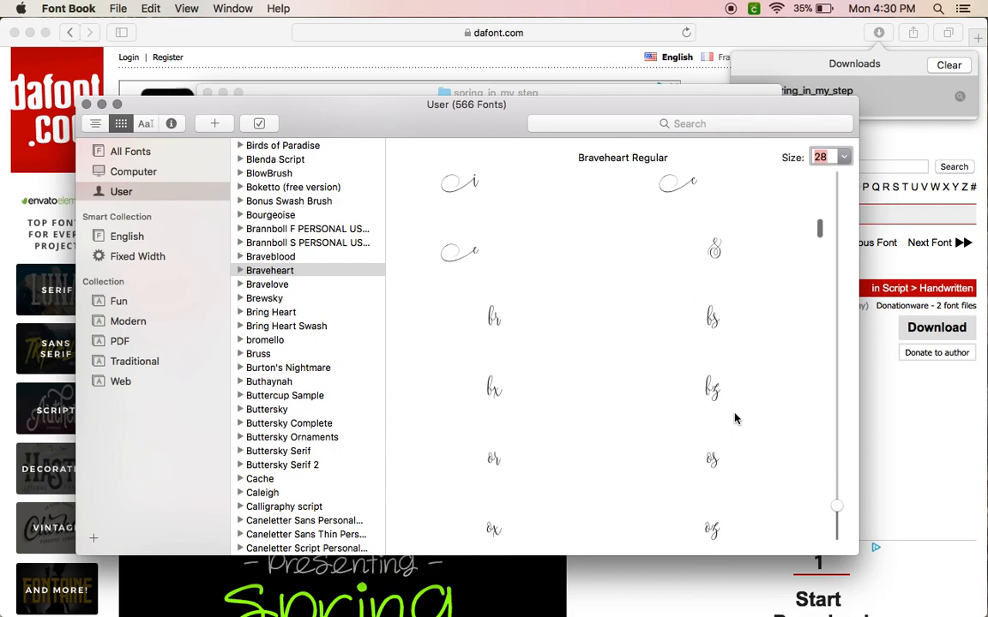
{"action": "scroll", "scroll_direction": "down", "scroll_amount": 3}
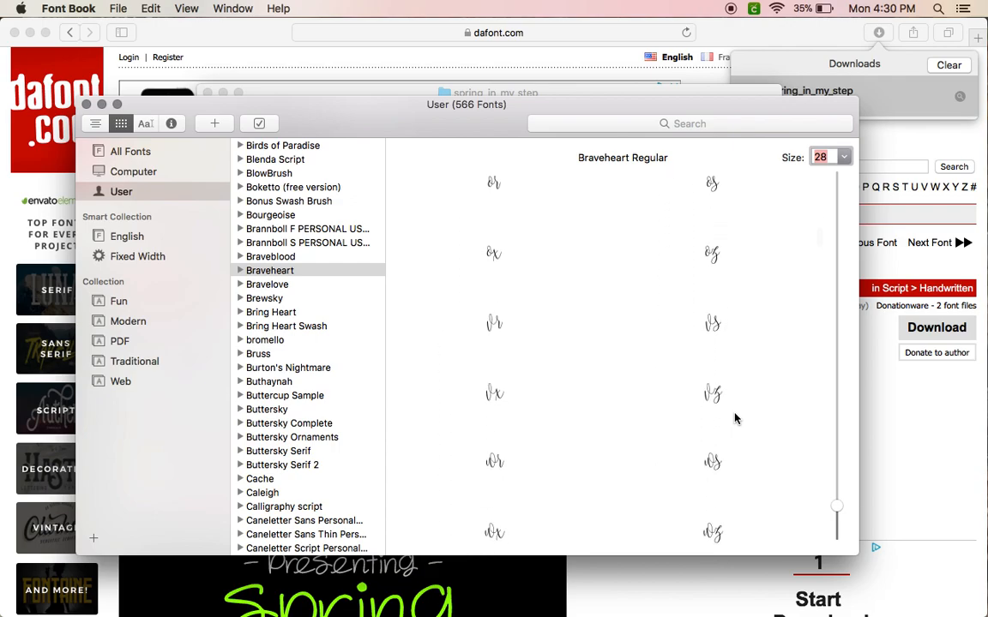
{"action": "scroll", "scroll_direction": "down", "scroll_amount": 3}
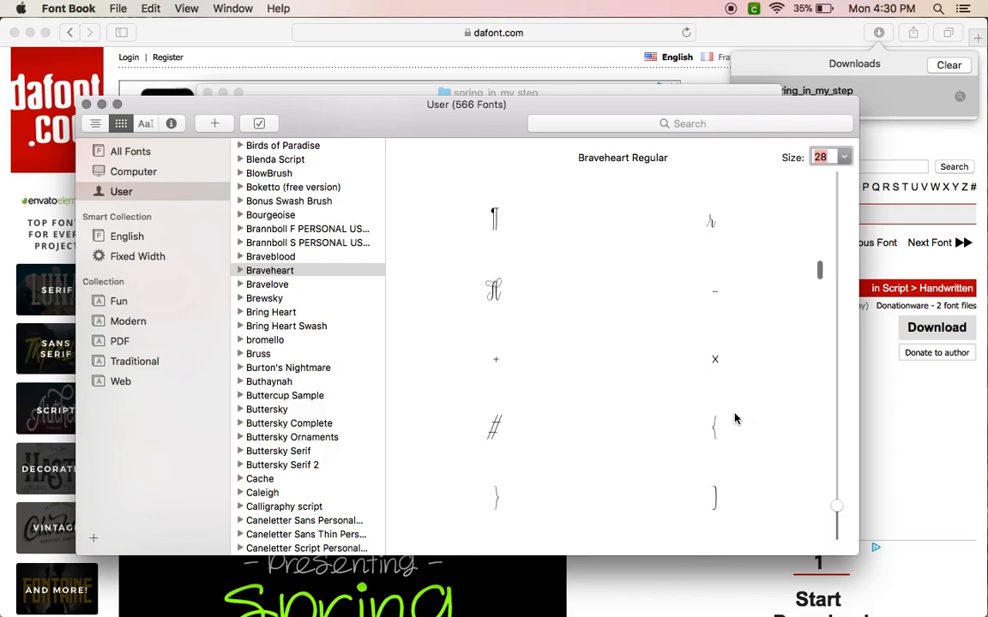
{"action": "scroll", "scroll_direction": "down", "scroll_amount": 3}
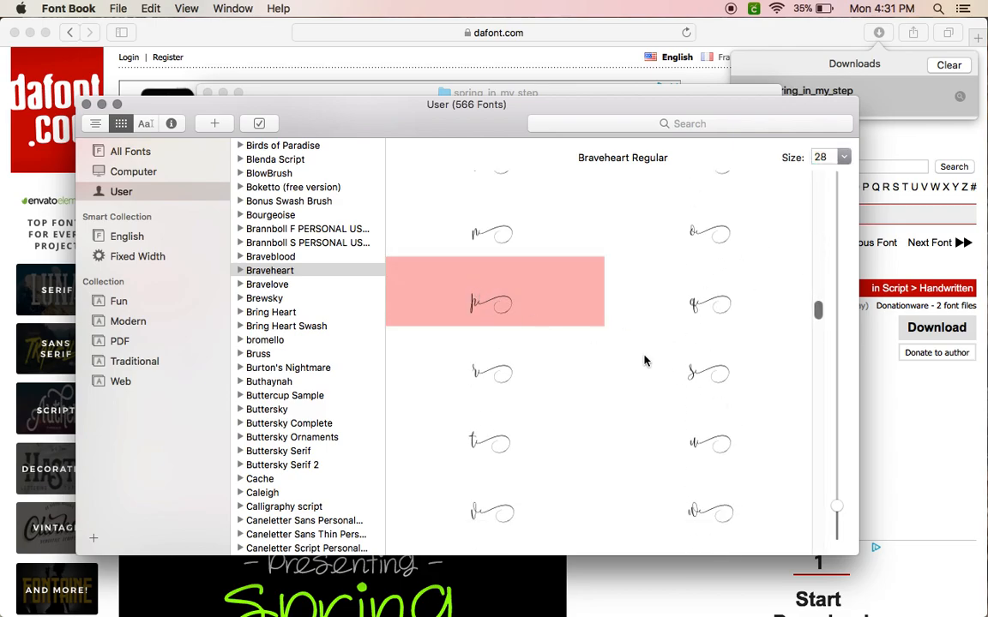
{"action": "mouse_move", "coordinate": [309, 163]}
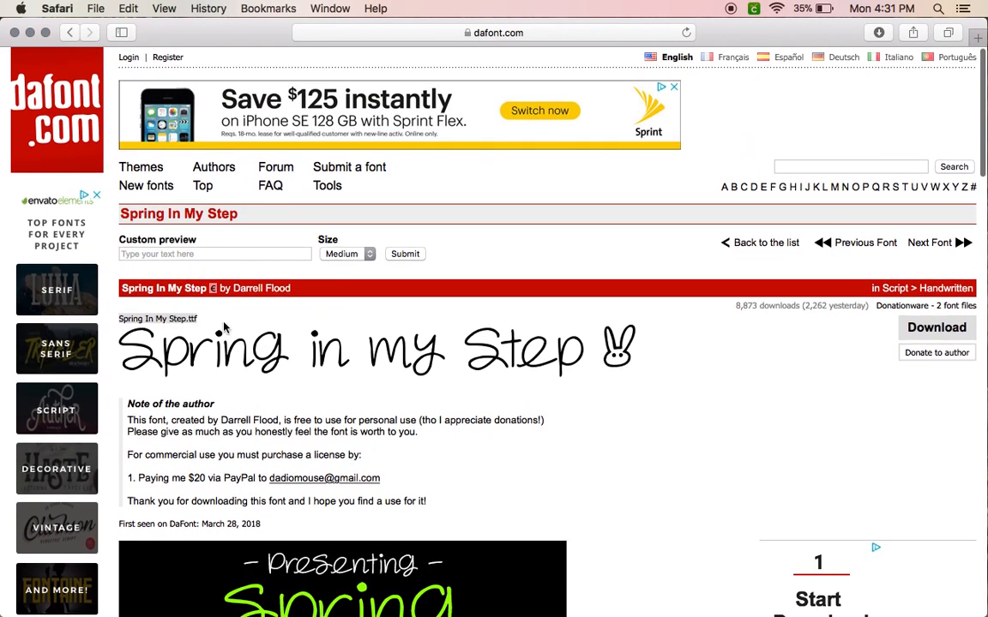
{"action": "mouse_move", "coordinate": [376, 298]}
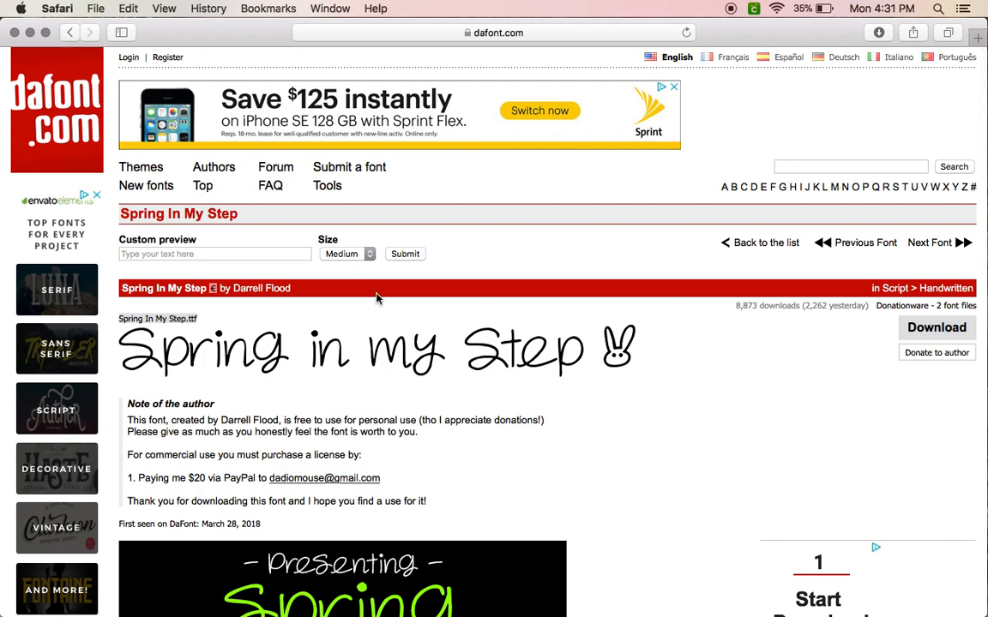
{"action": "mouse_move", "coordinate": [660, 490]}
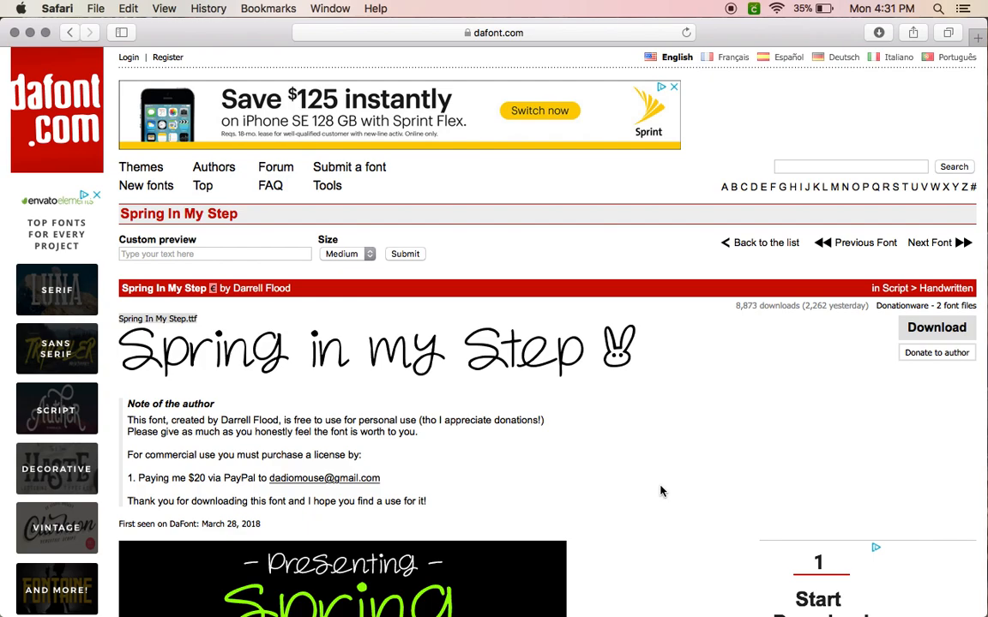
{"action": "mouse_move", "coordinate": [626, 350]}
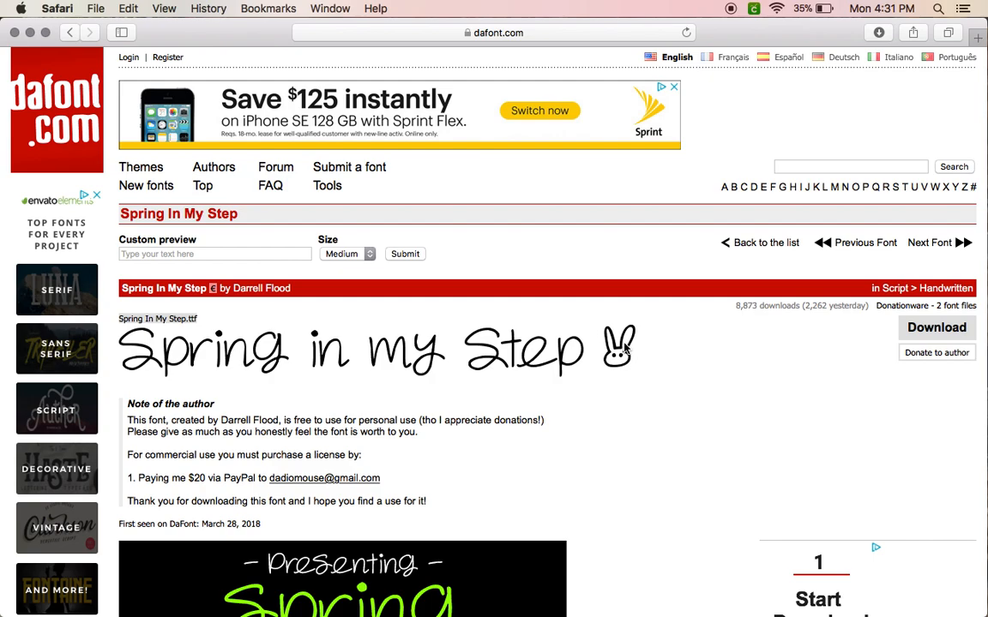
{"action": "mouse_move", "coordinate": [615, 418]}
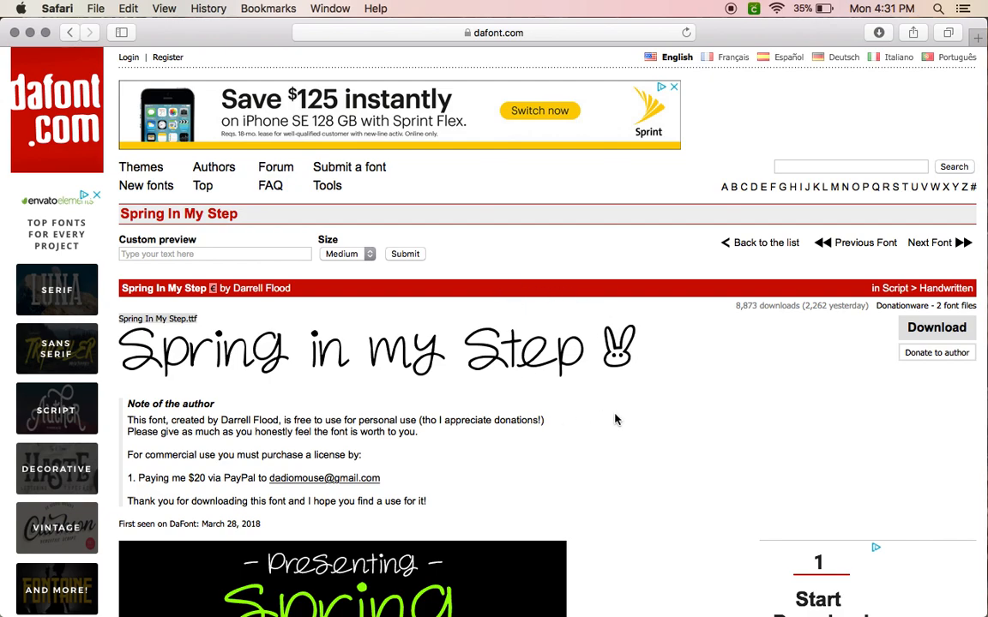
{"action": "mouse_move", "coordinate": [809, 456]}
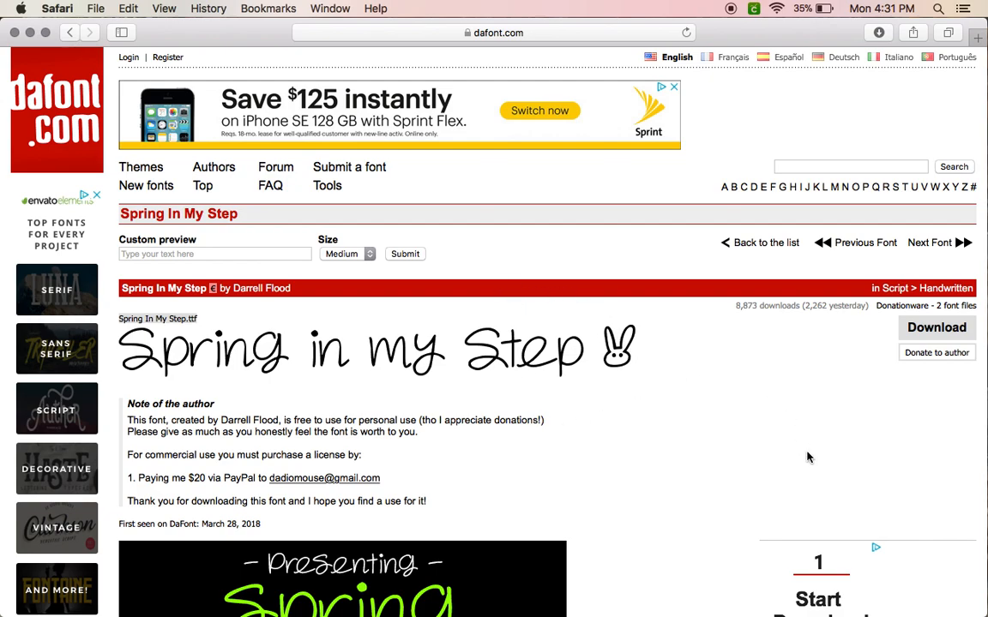